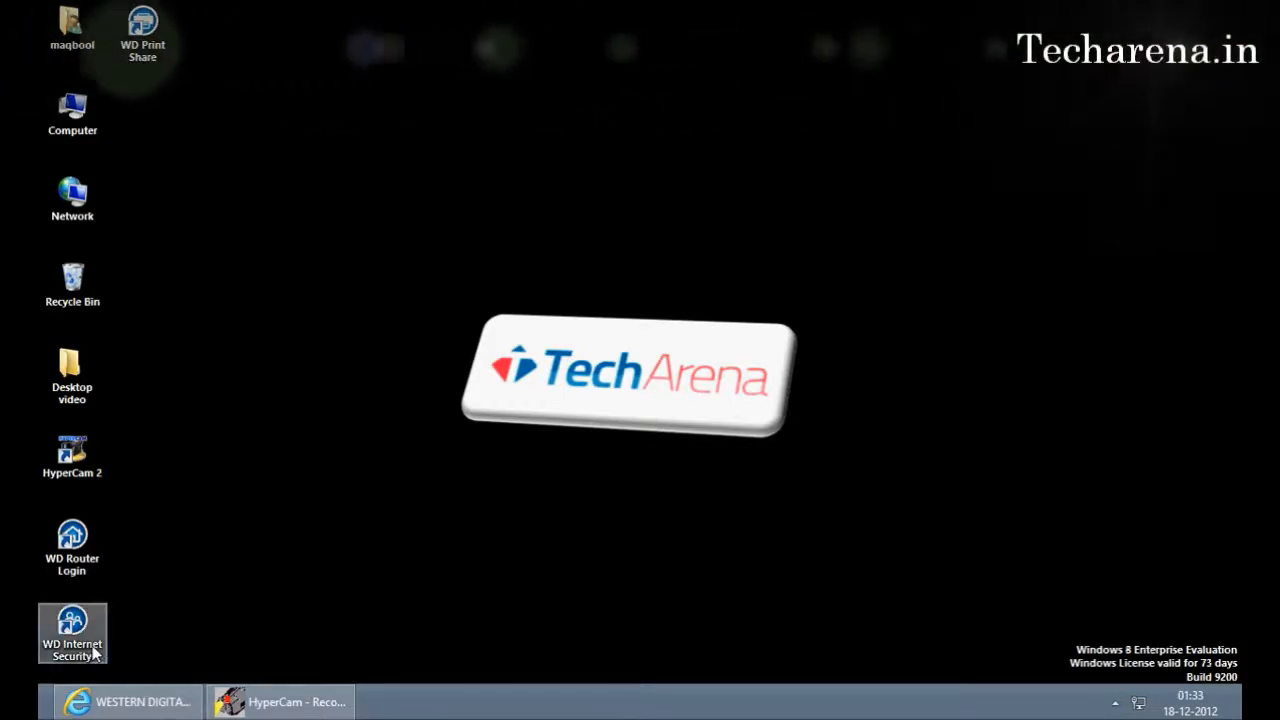
Launch WD Internet Security from its desktop shortcut to reach the Policy Management login page
double_click(72, 632)
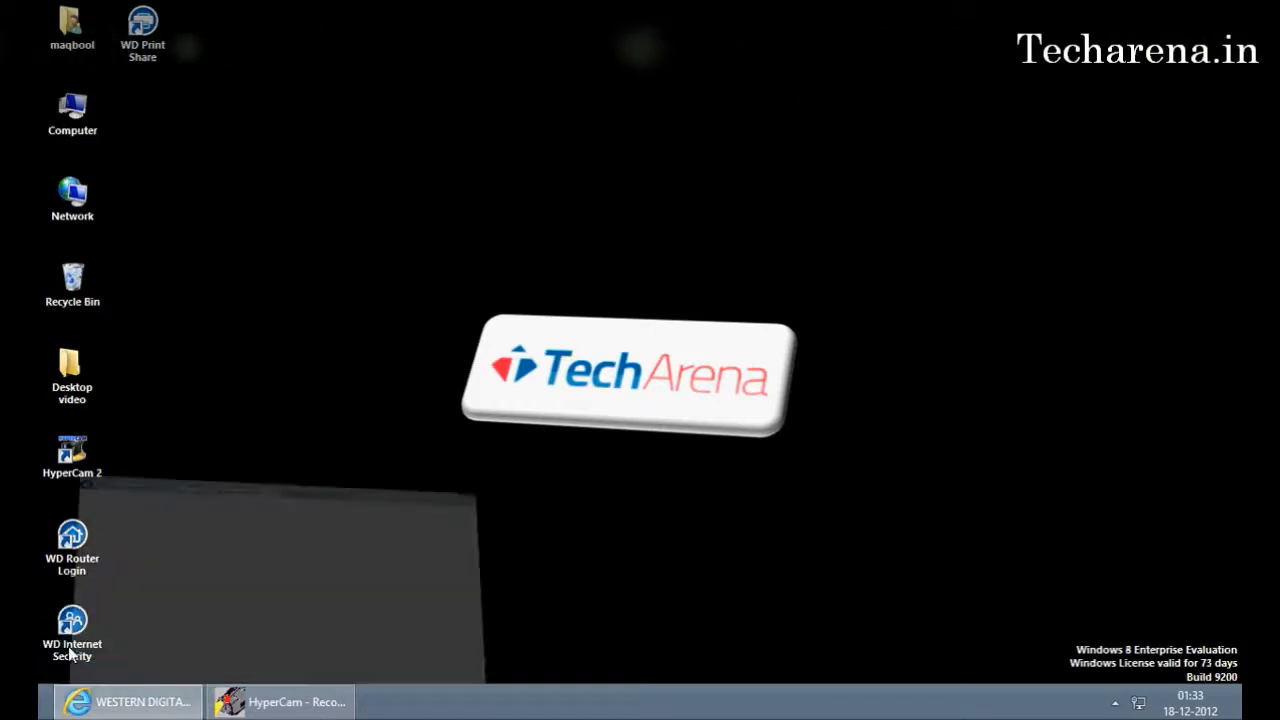
double_click(71, 620)
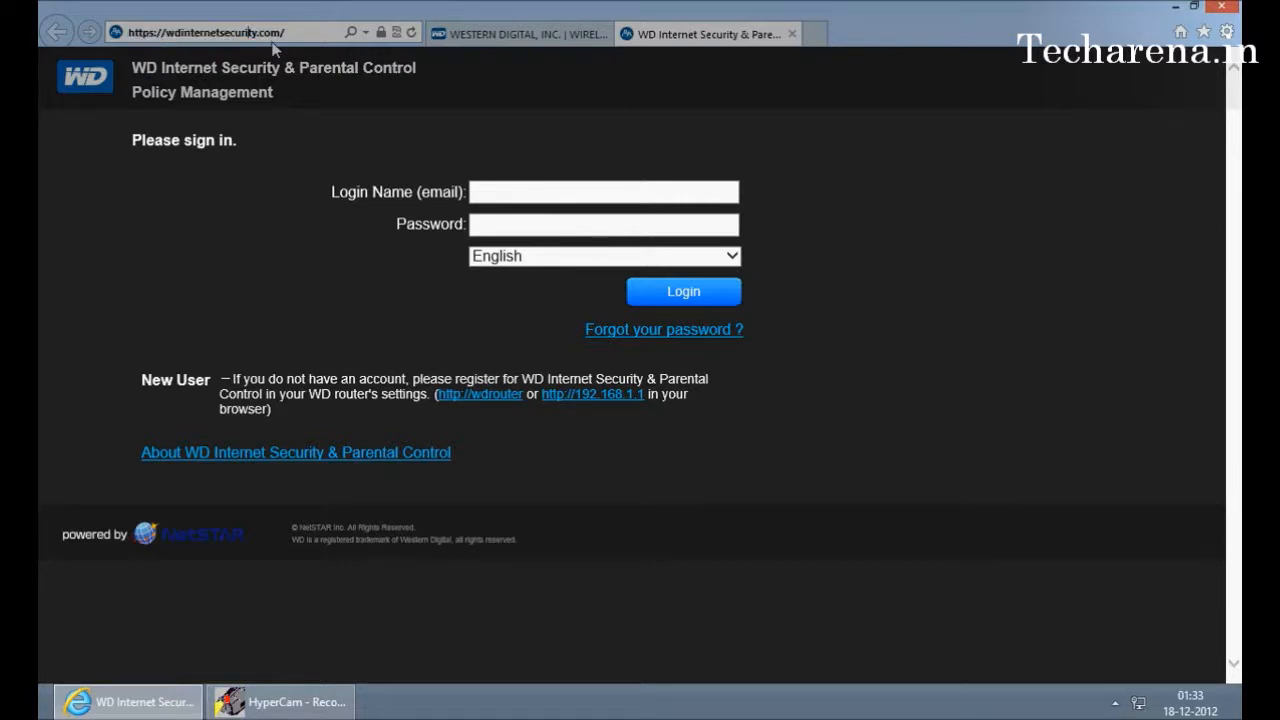
double_click(210, 32)
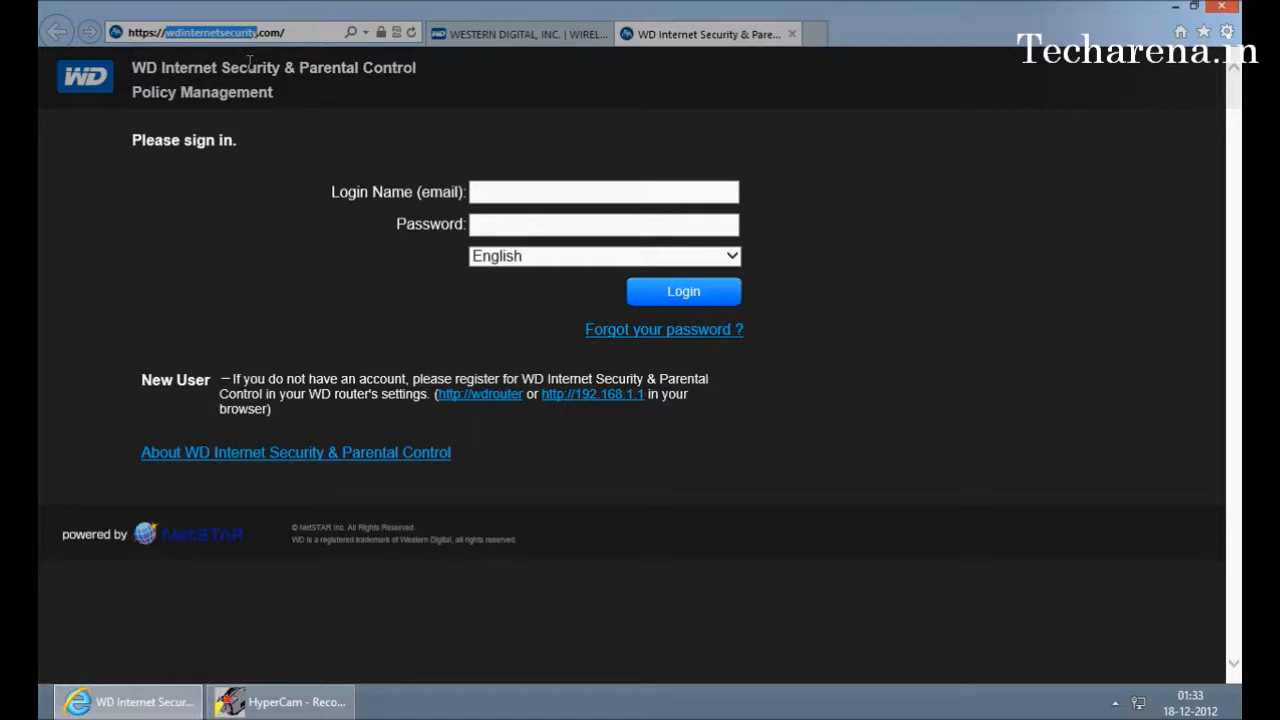
mouse_move(240, 52)
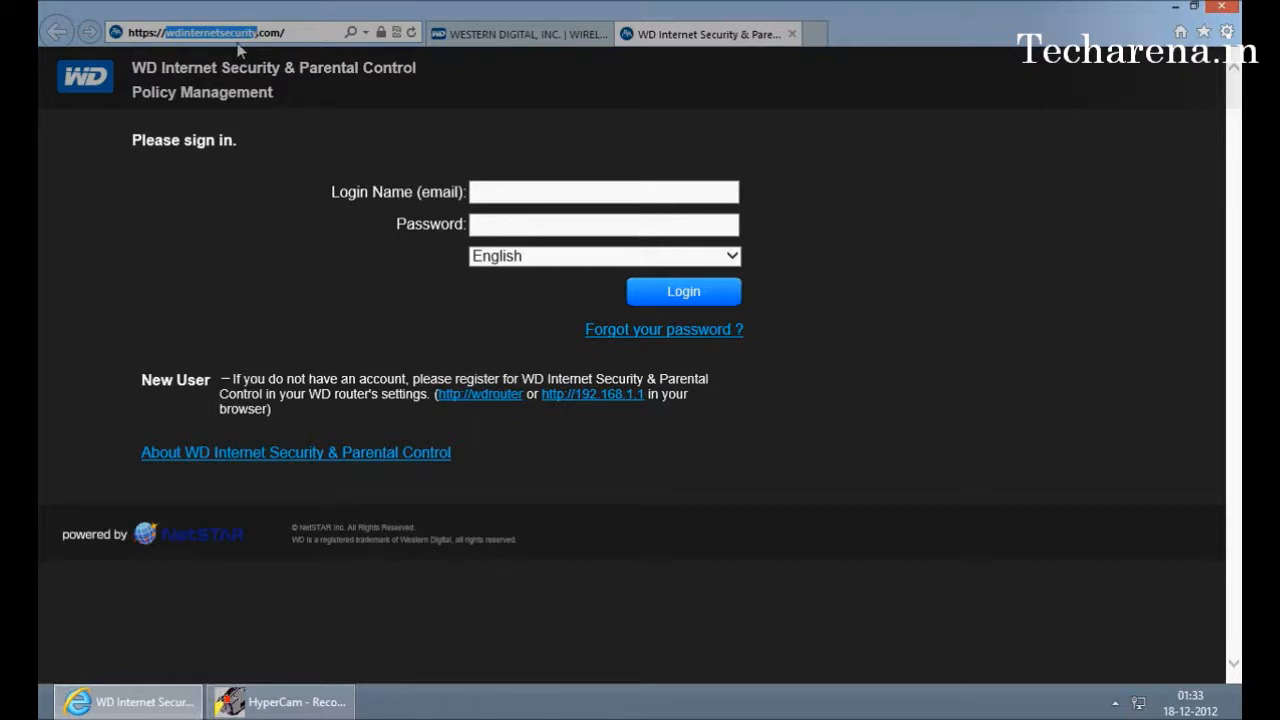
mouse_move(388, 113)
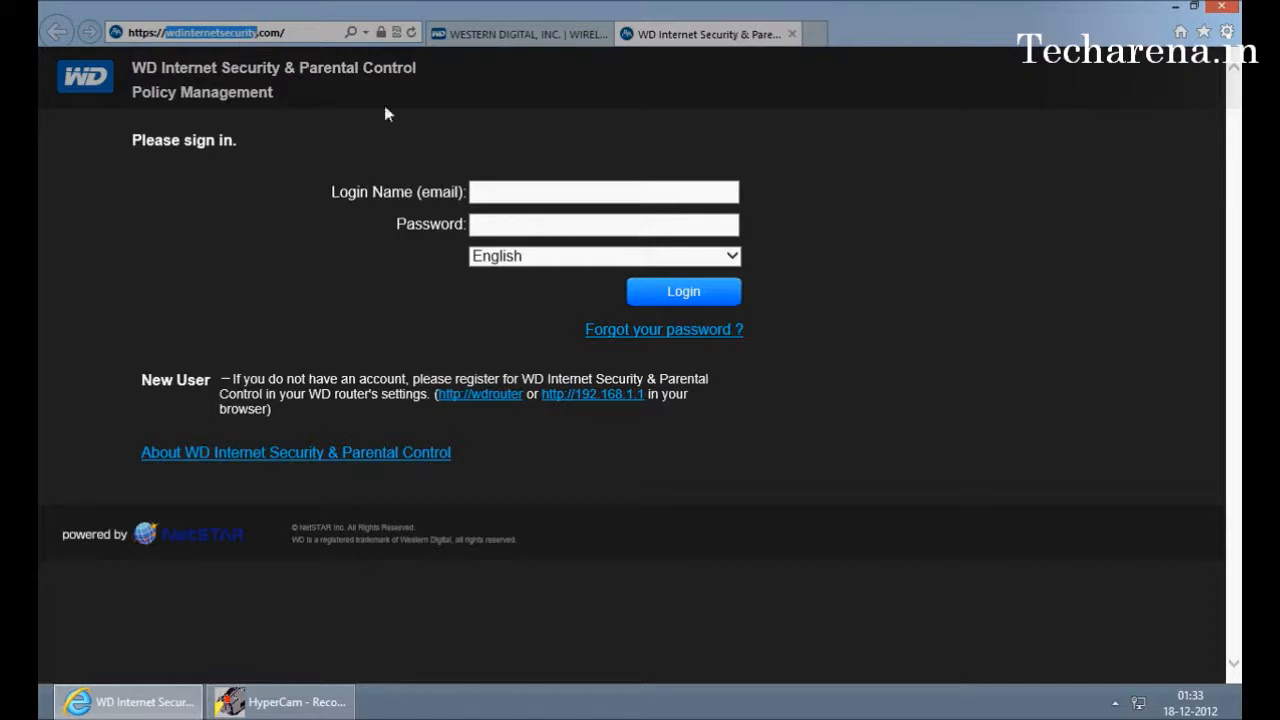
mouse_move(463, 64)
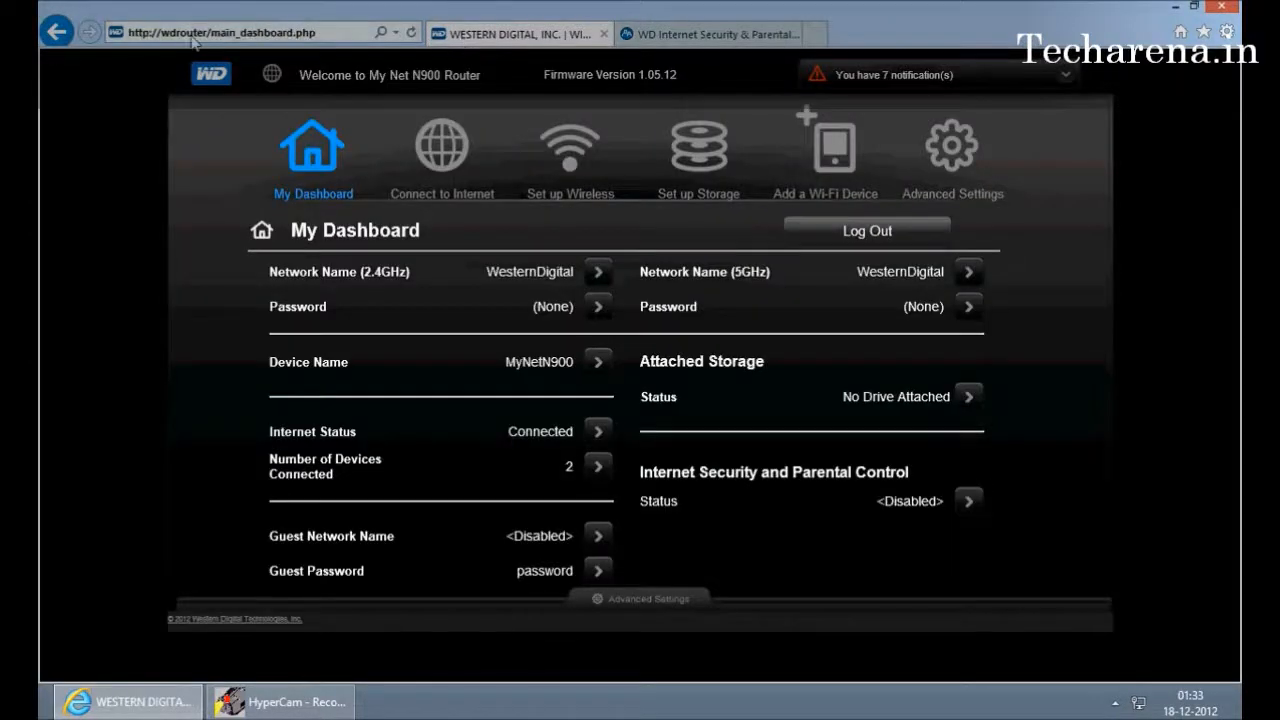
mouse_move(355, 197)
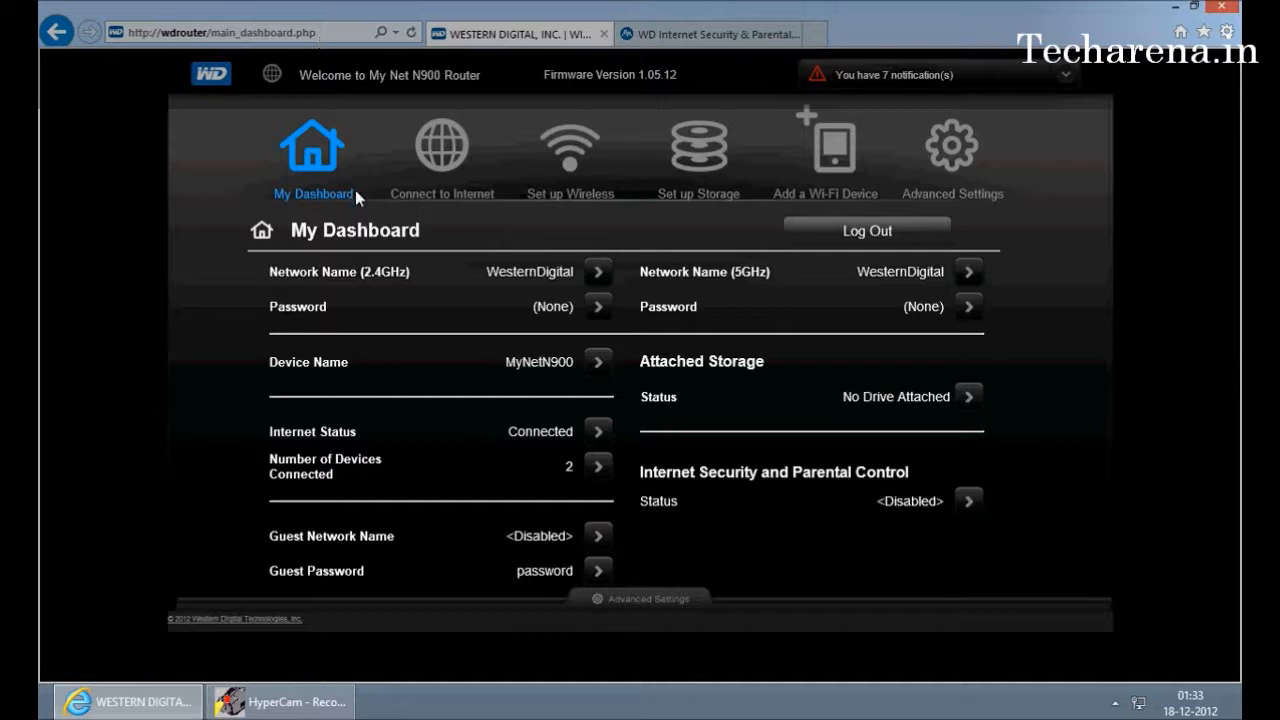
mouse_move(940, 184)
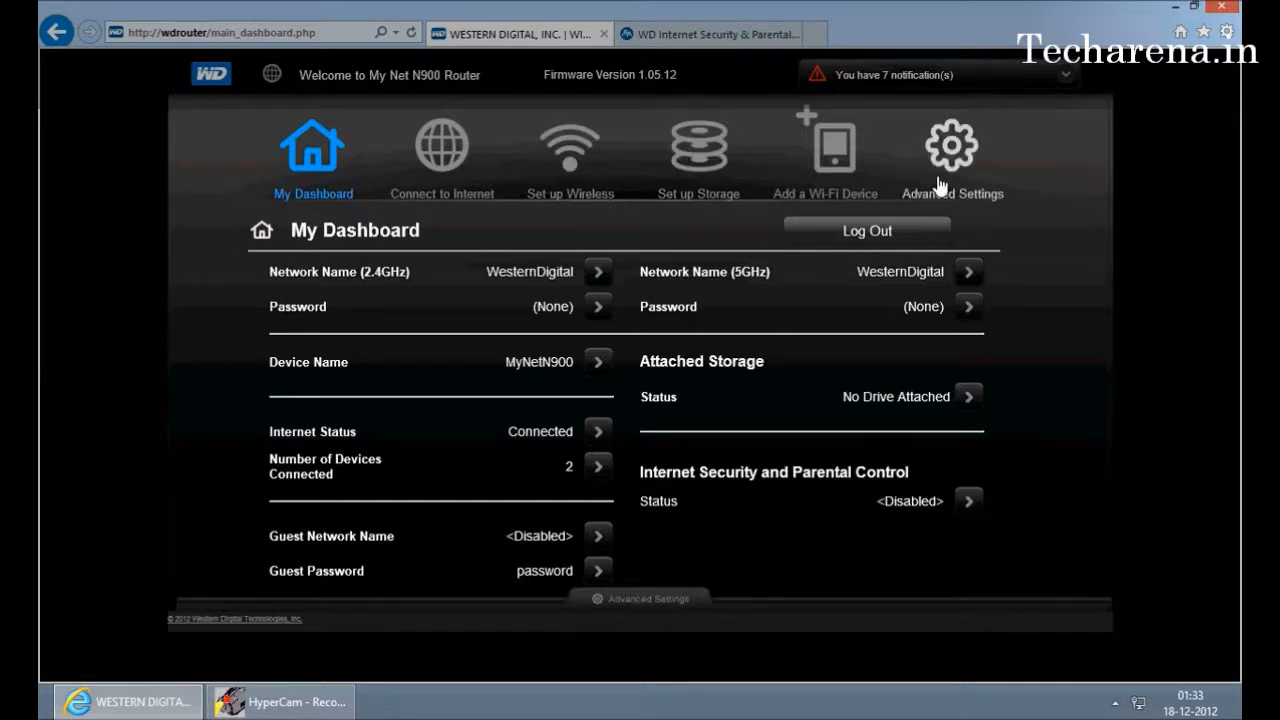
Navigate through Advanced Settings and the Security tab to Parental Controls
click(951, 150)
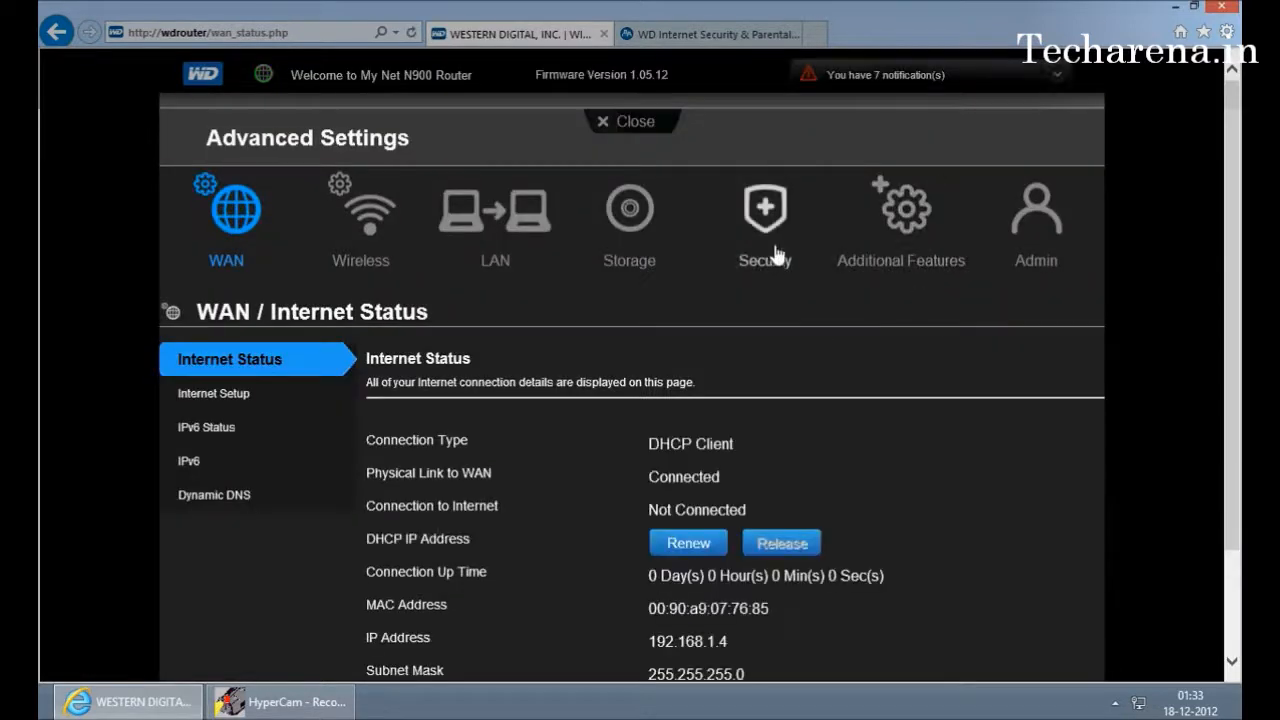
click(764, 210)
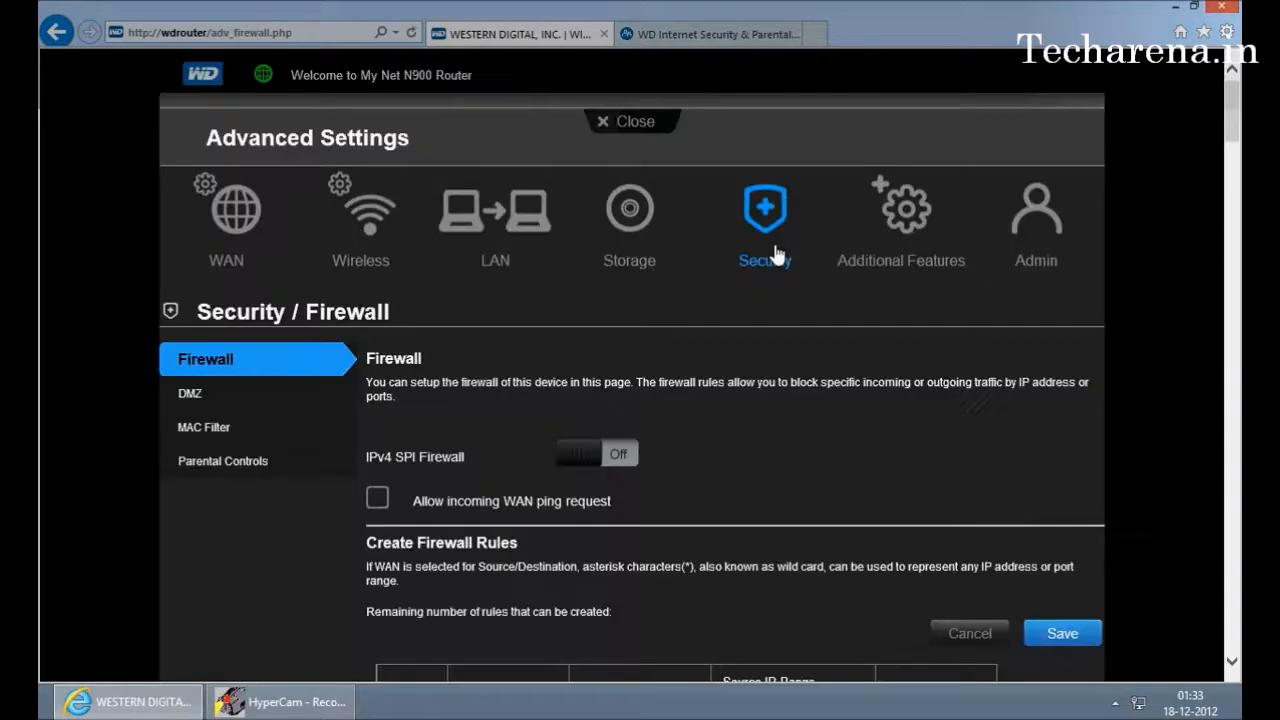
click(596, 453)
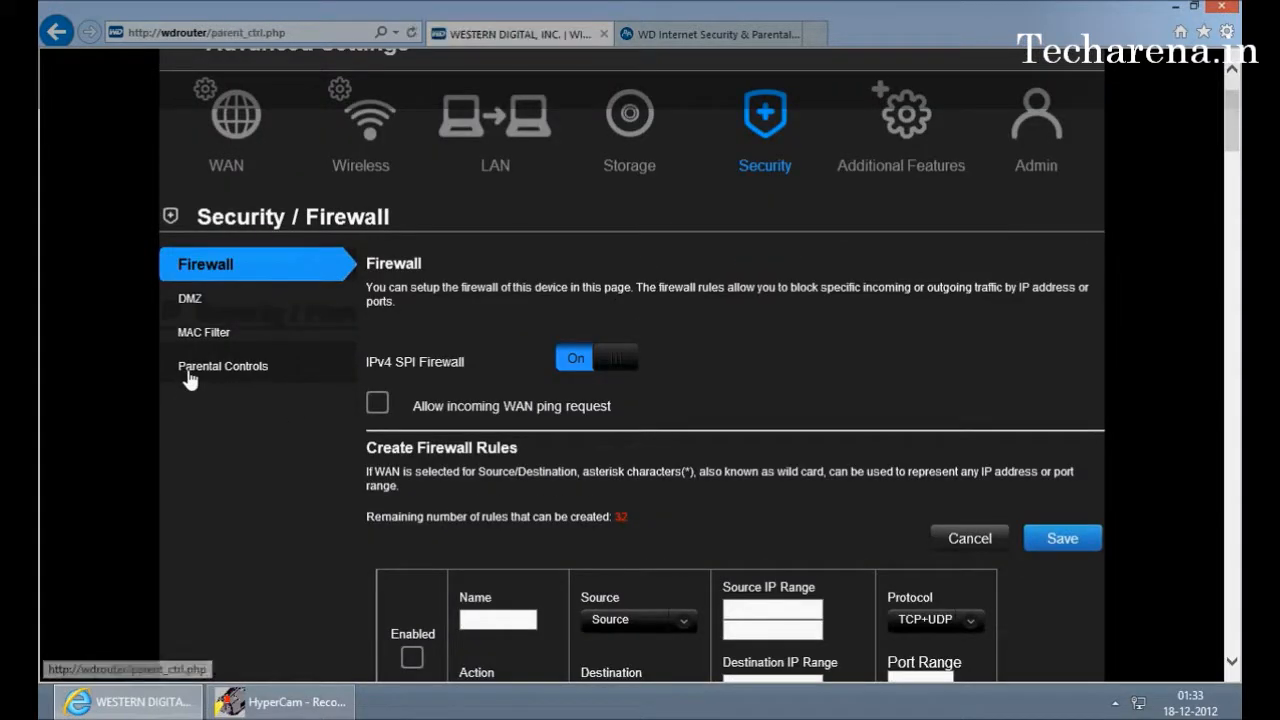
Switch Enable parental control to On with Asia Pacific as the router location
click(223, 366)
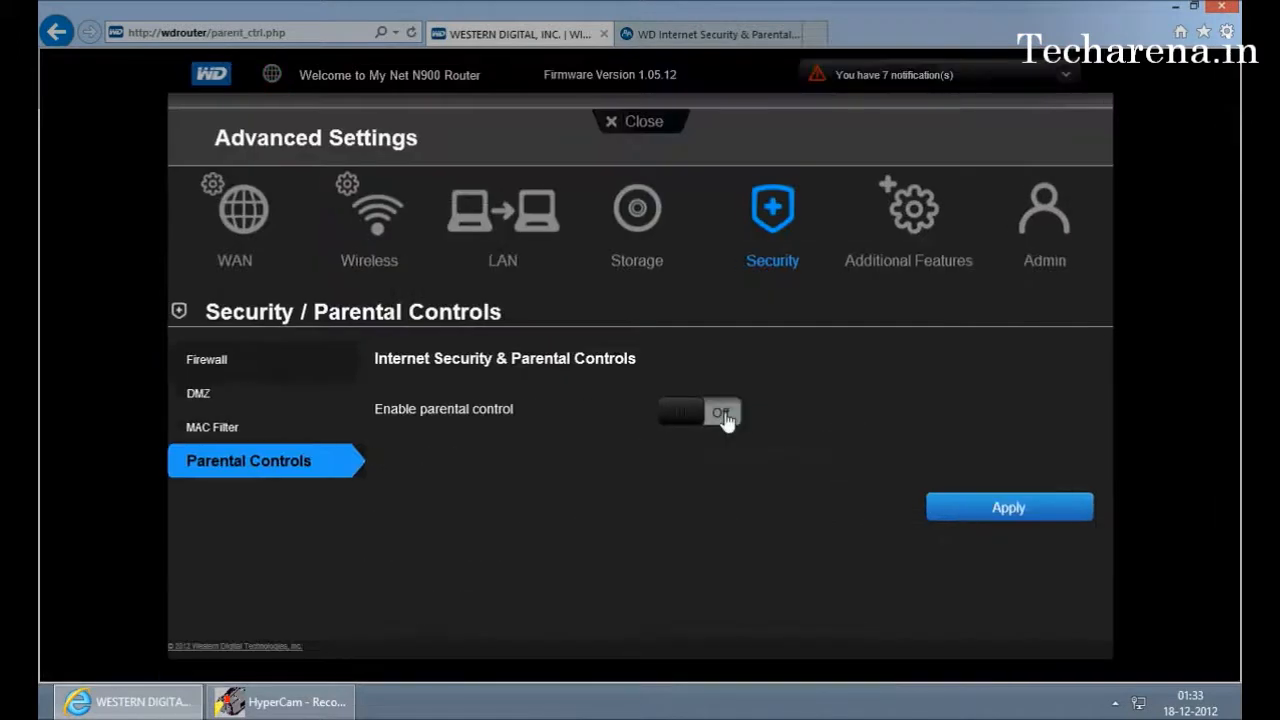
click(678, 411)
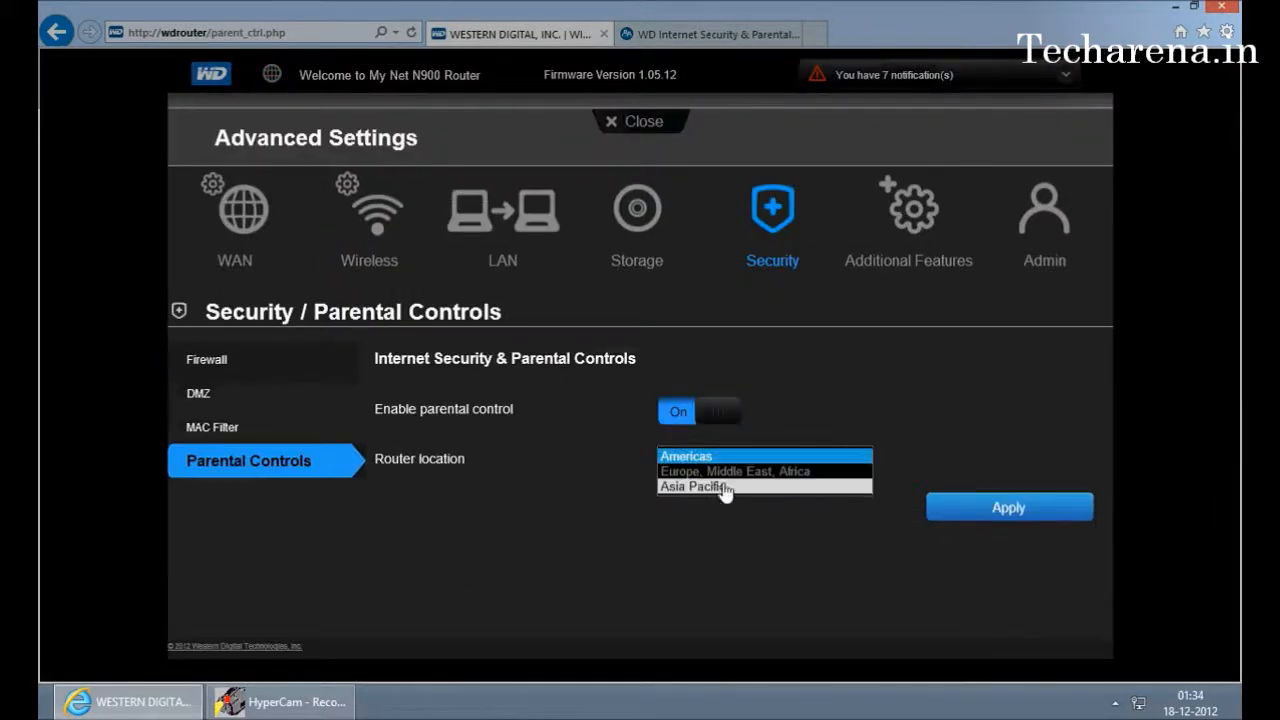
click(1008, 507)
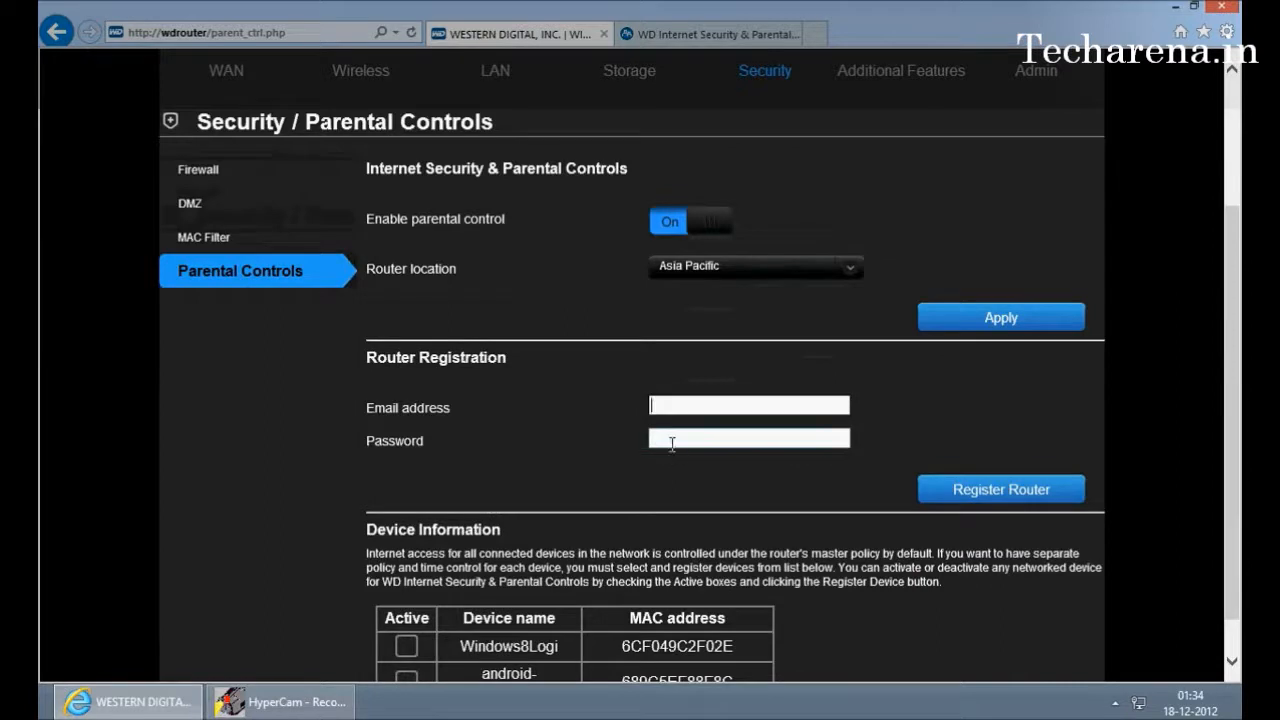
click(748, 405)
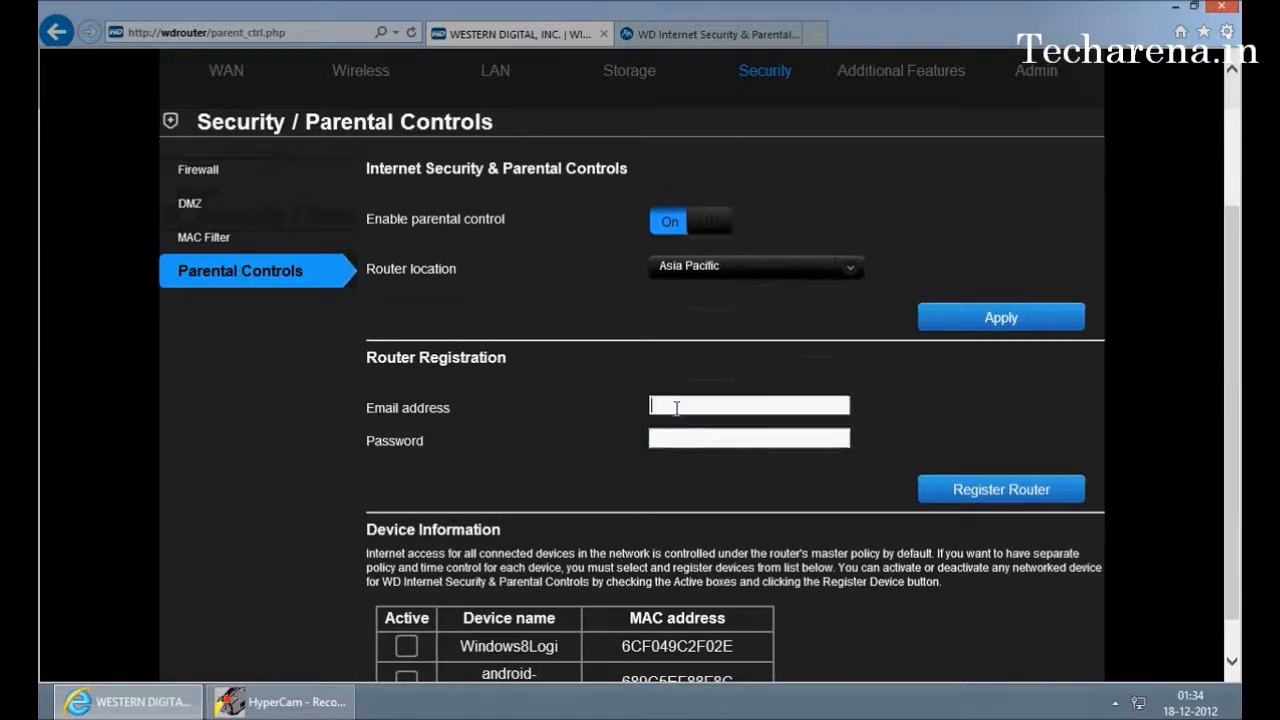
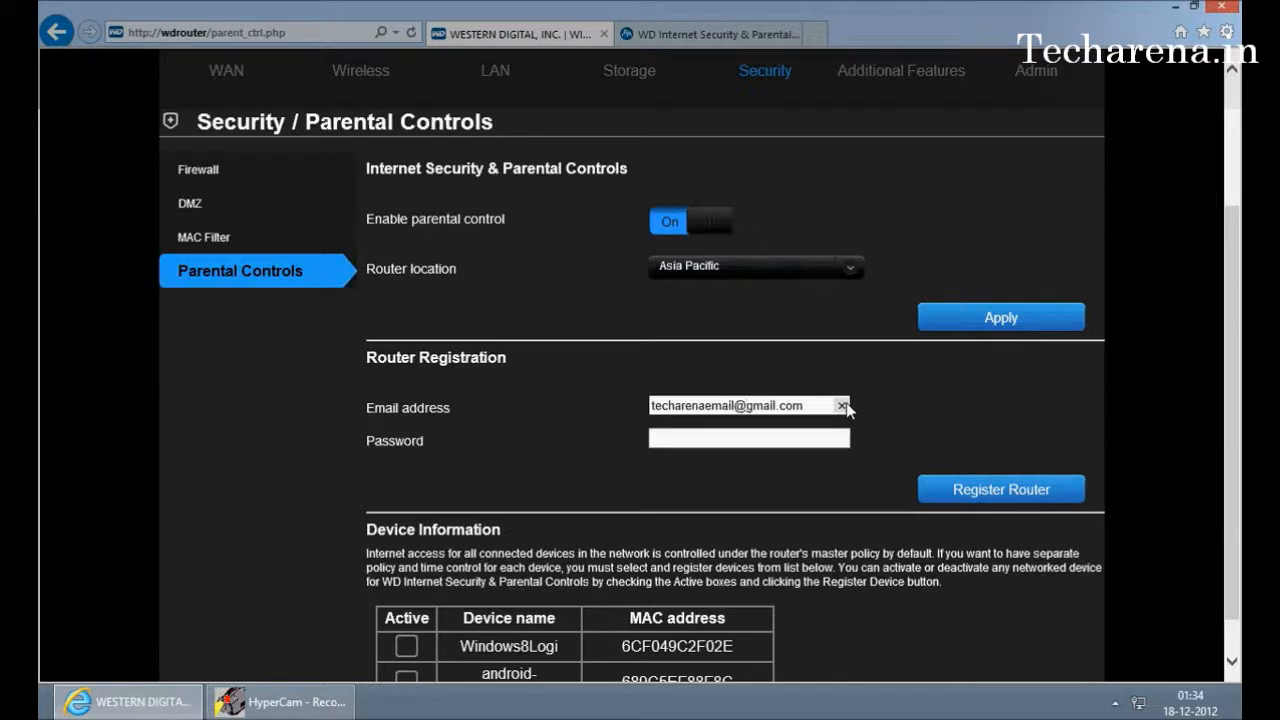
click(748, 438)
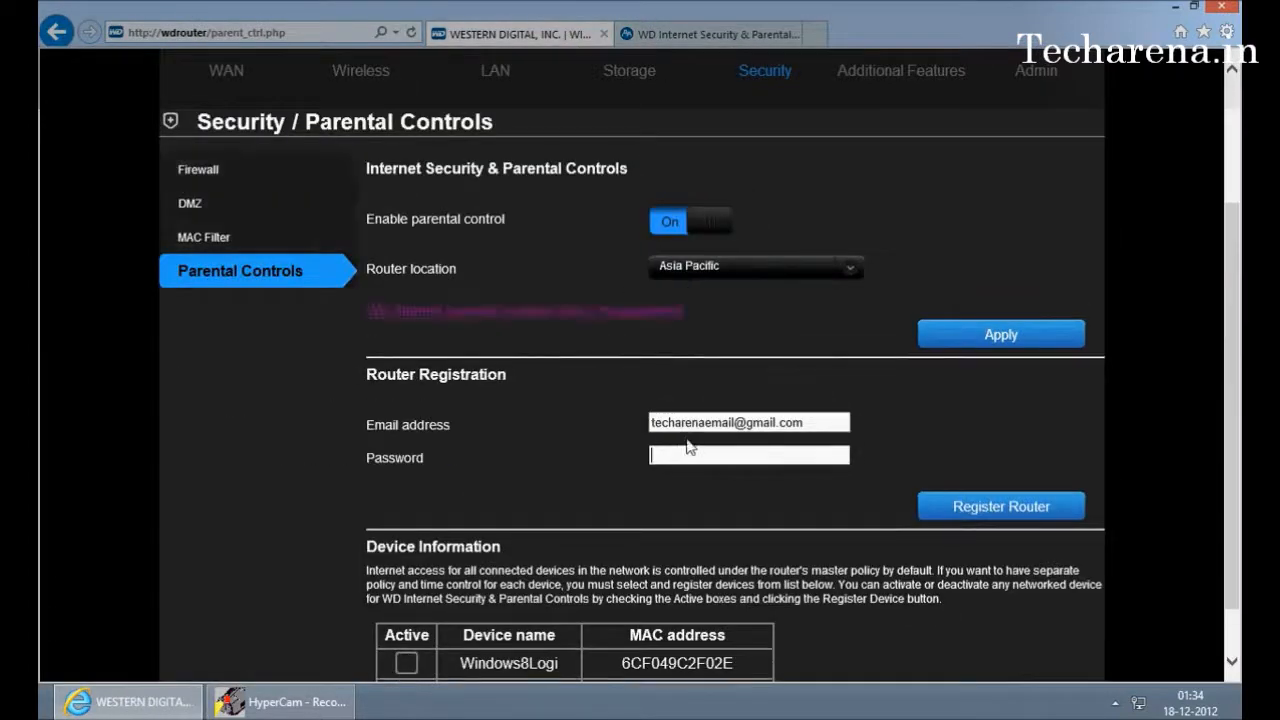
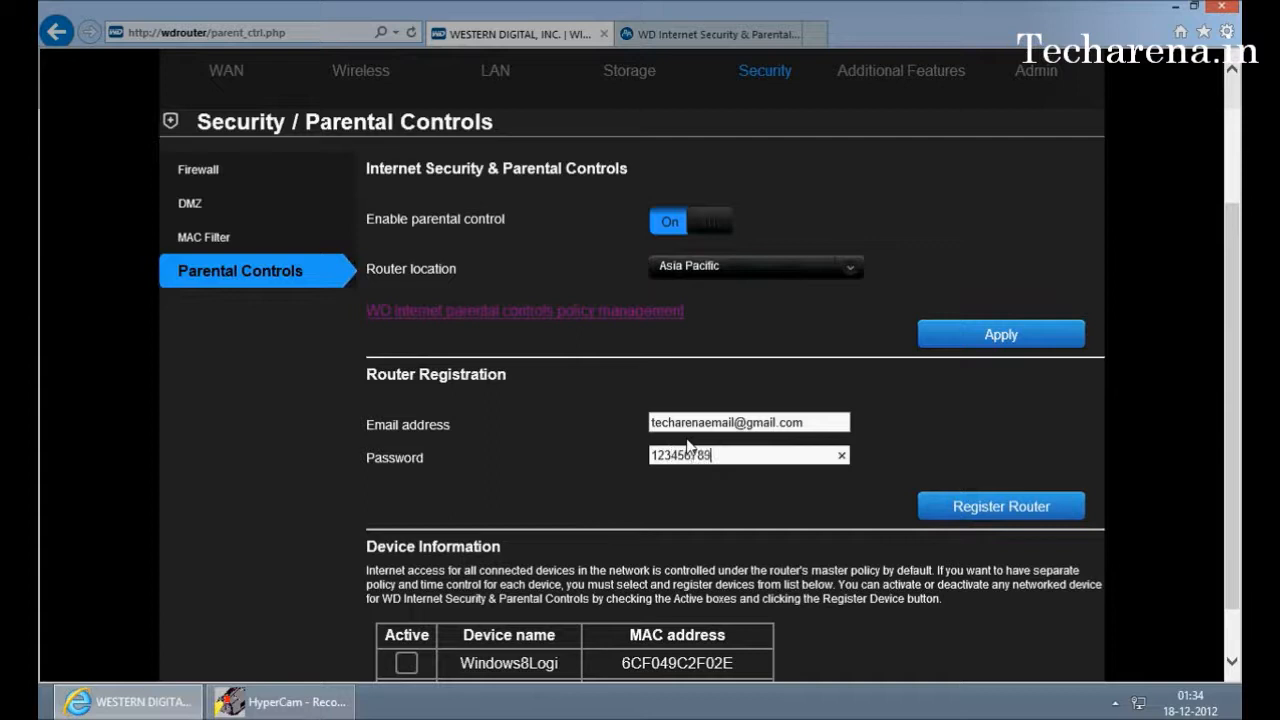
click(1000, 506)
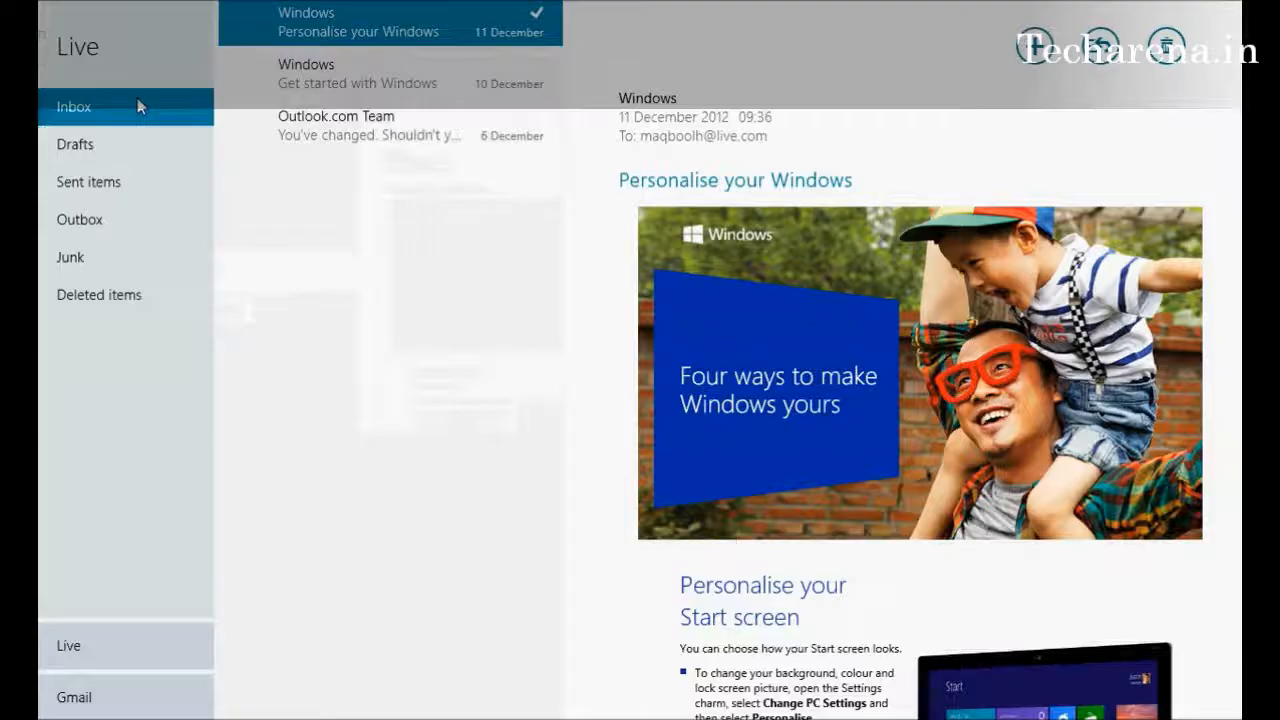
Open the Parental control registration email in the Gmail inbox of Windows Mail
click(73, 697)
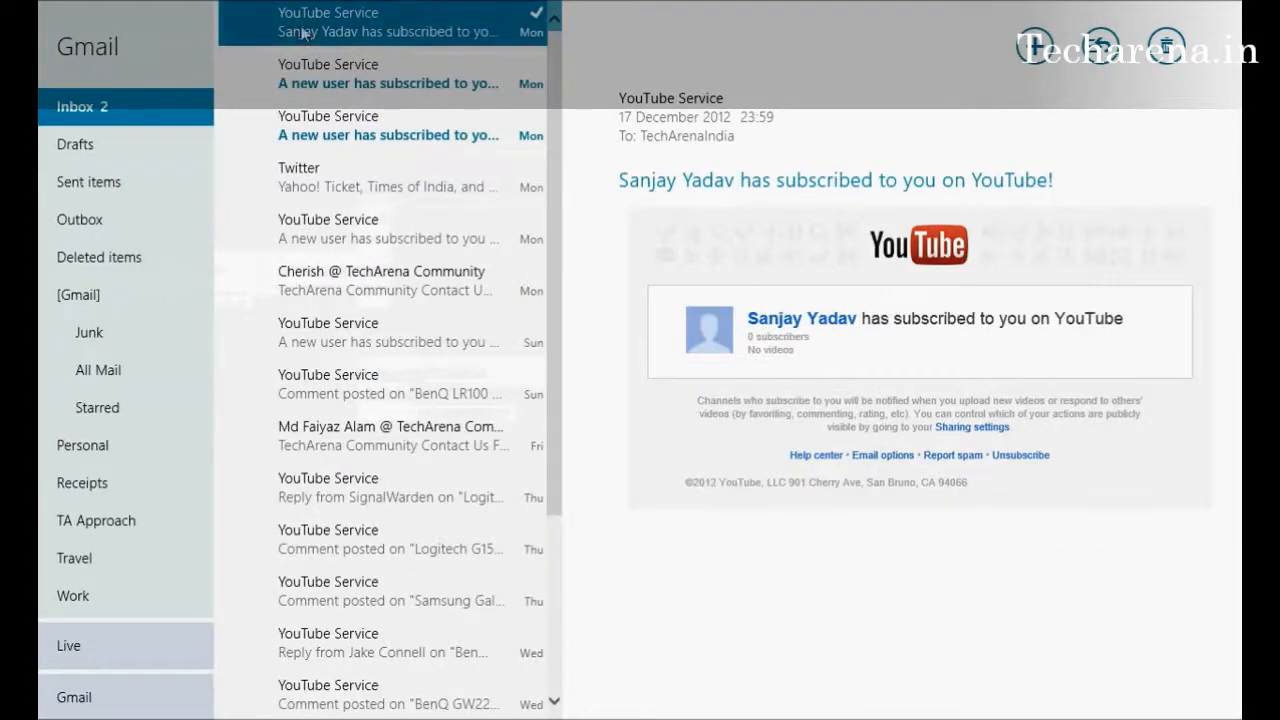
click(388, 177)
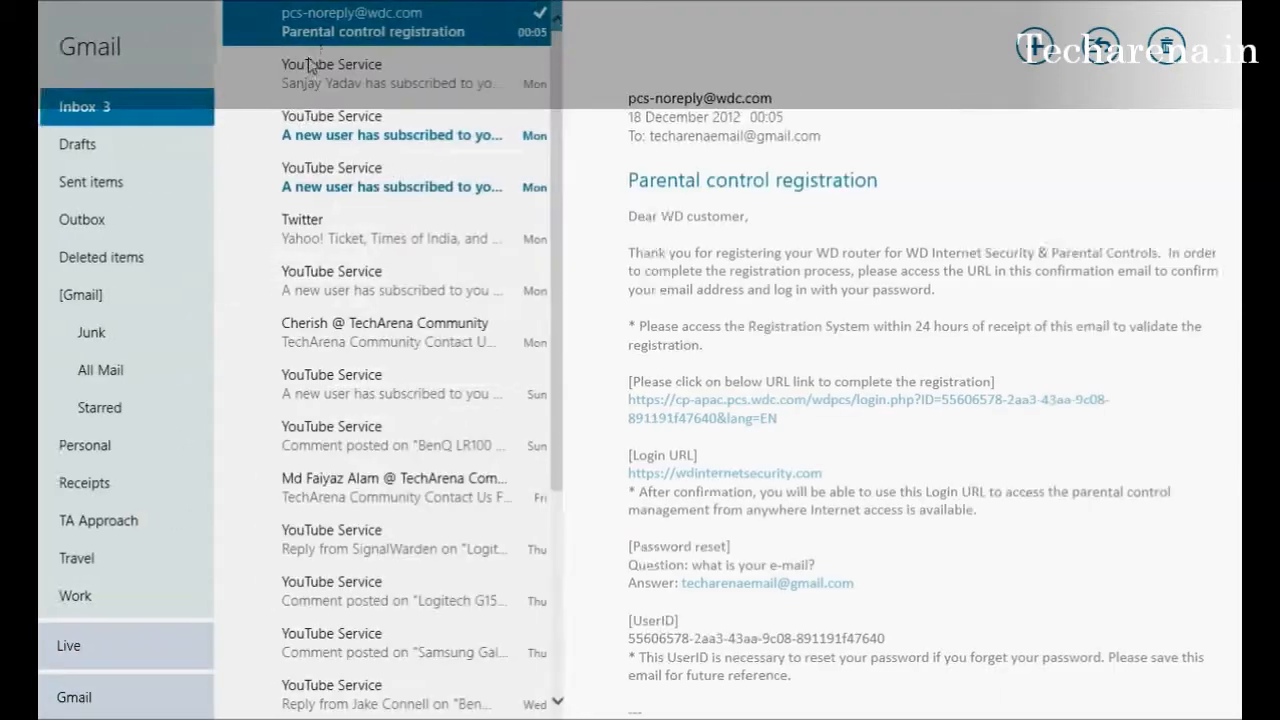
click(380, 22)
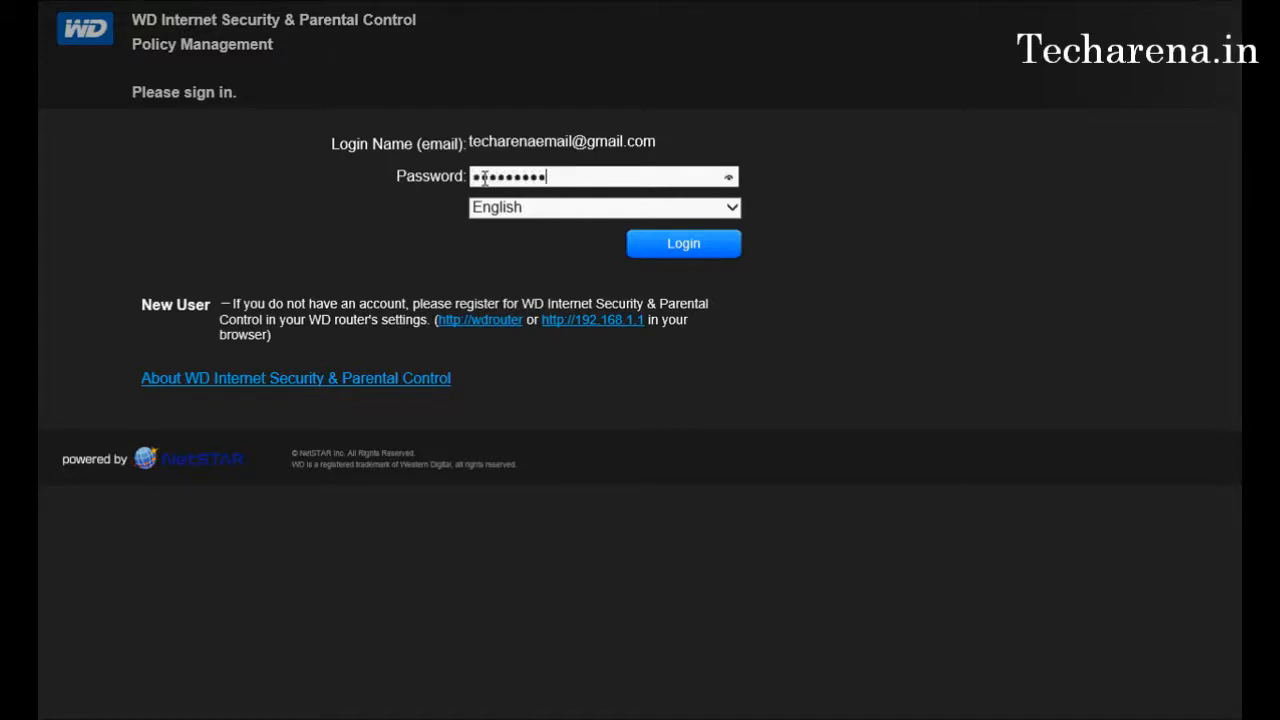
mouse_move(750, 275)
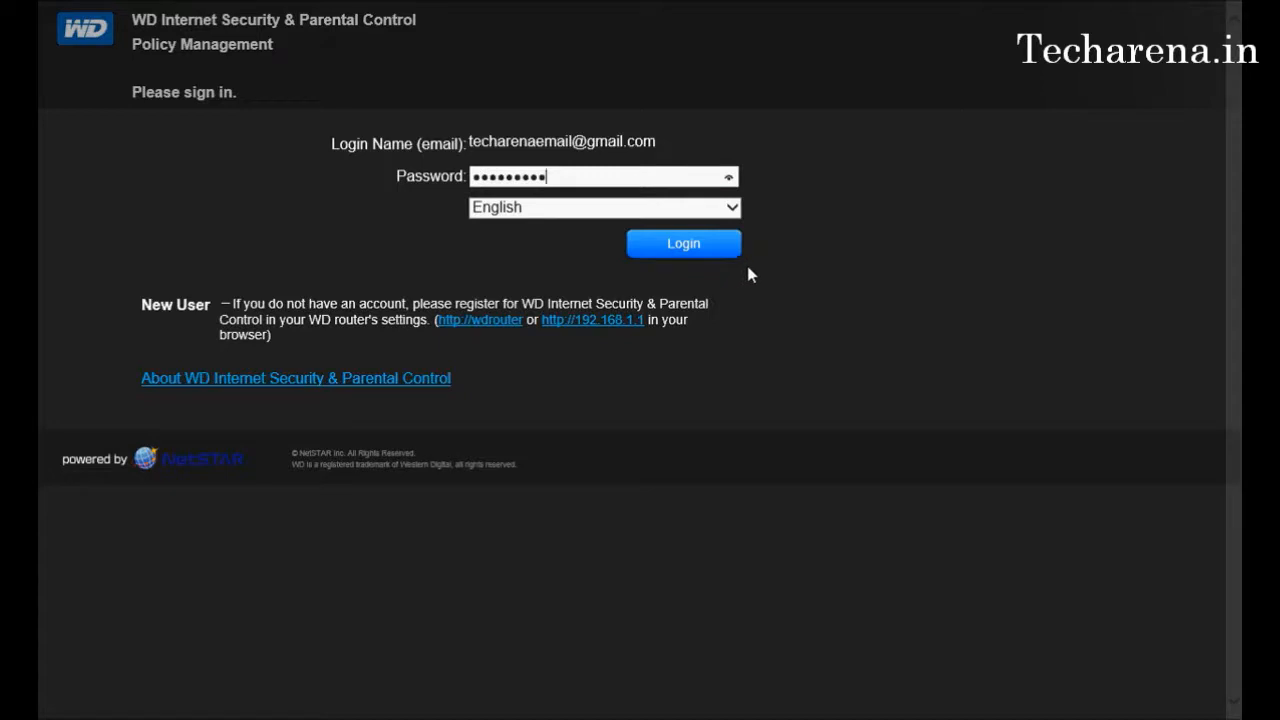
mouse_move(680, 303)
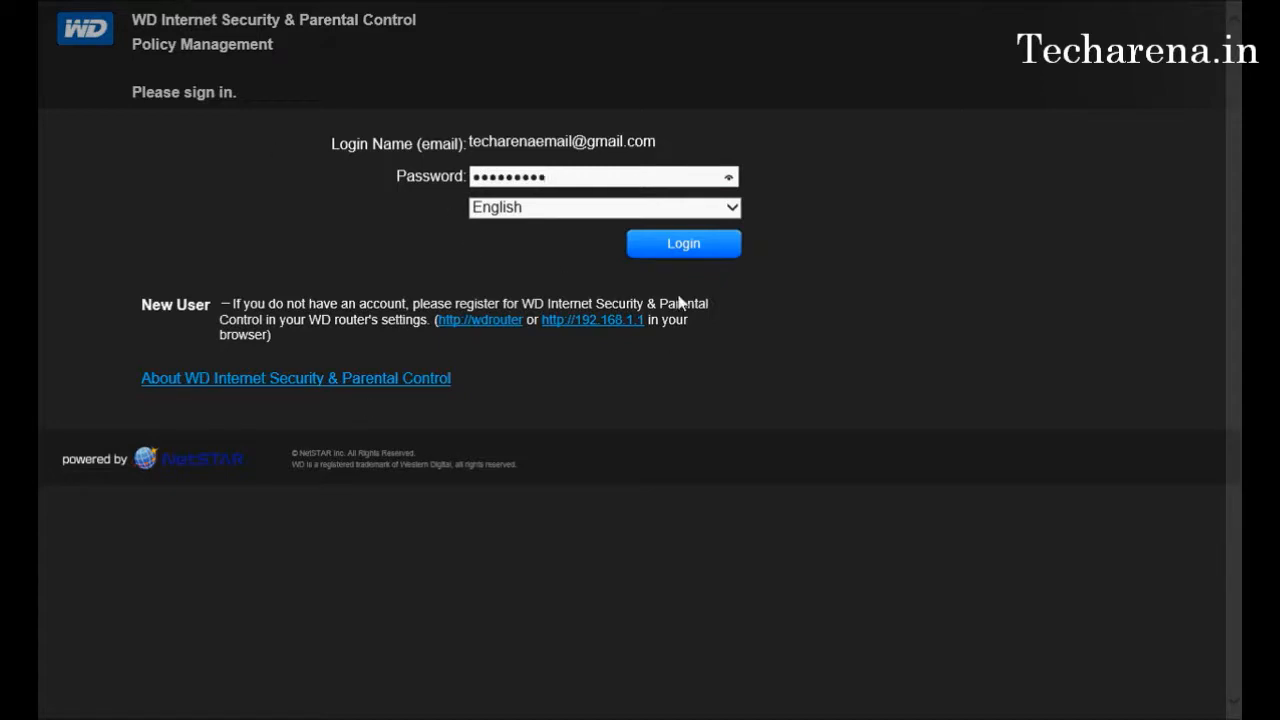
Log in to policy management with the entered email and password
click(683, 243)
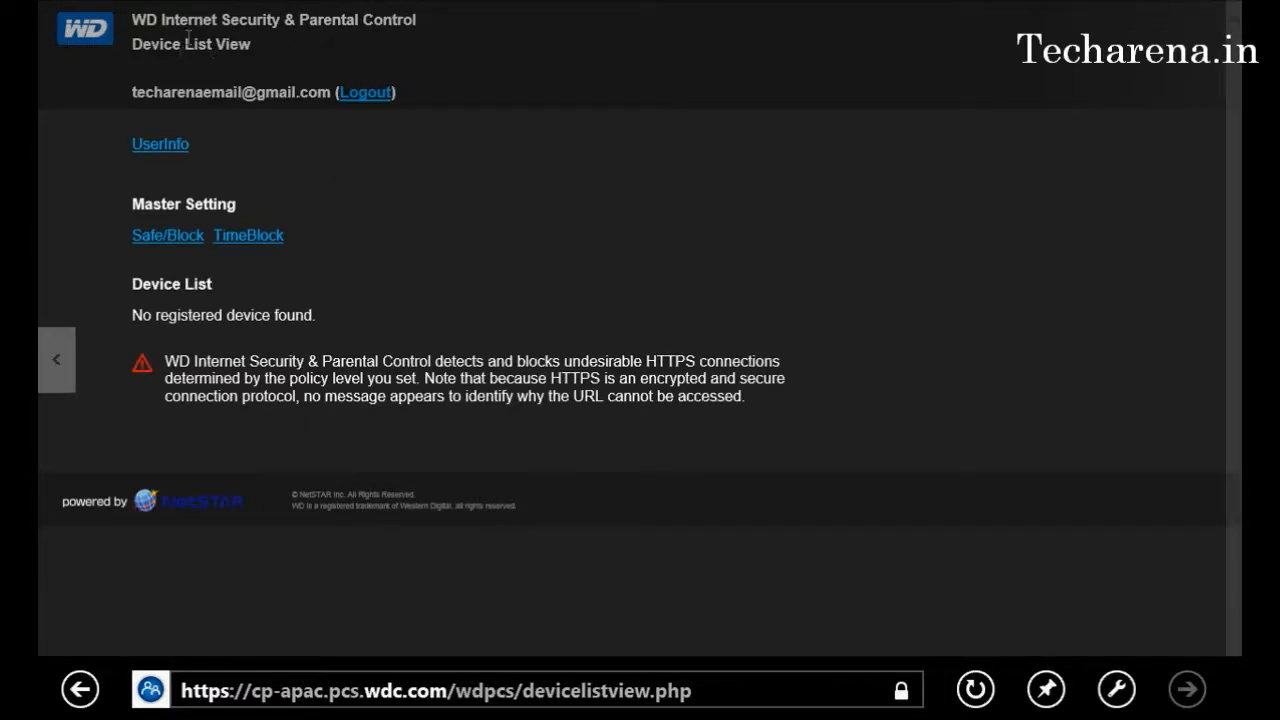
Open the Safe/Block list under Master Setting from the Device List View
double_click(230, 92)
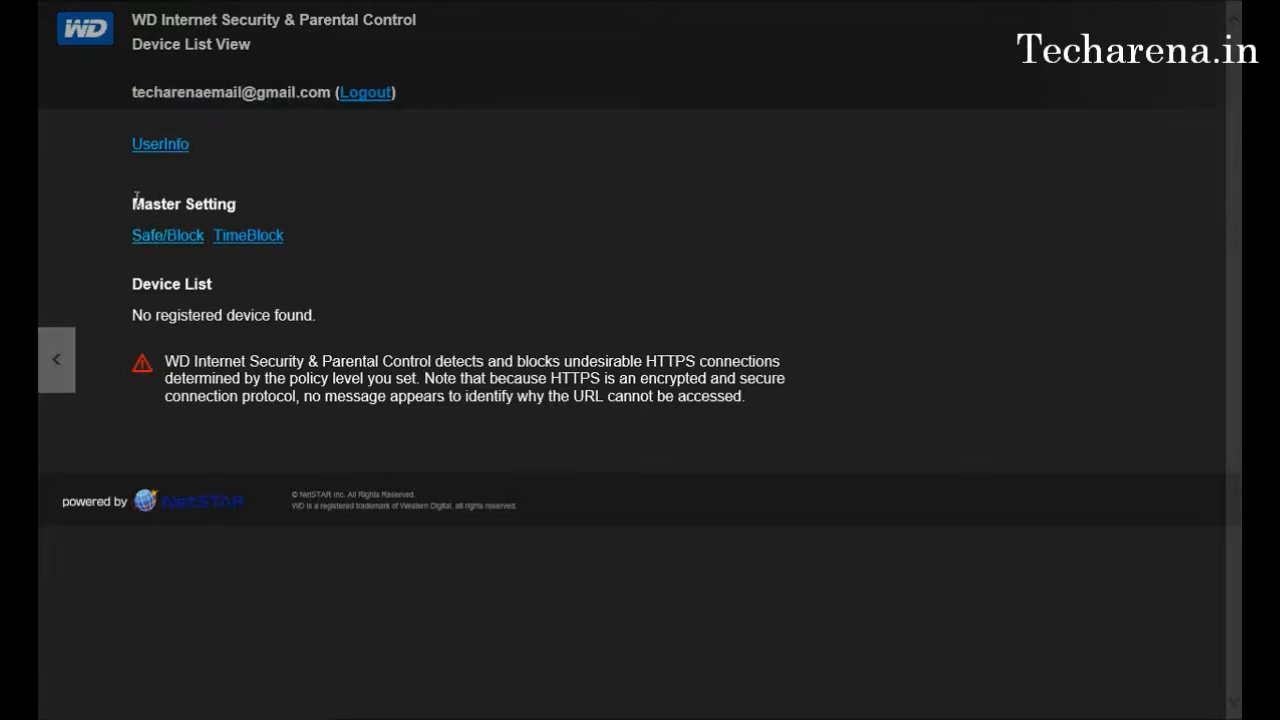
mouse_move(167, 235)
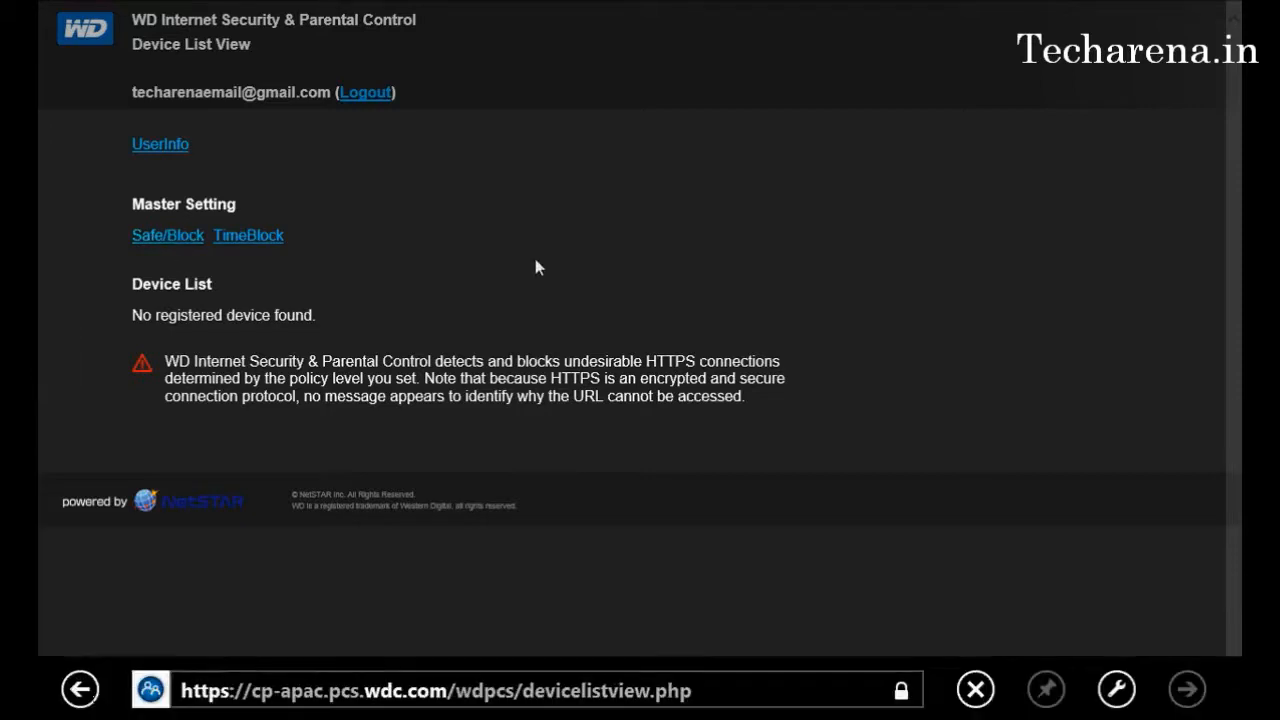
click(167, 235)
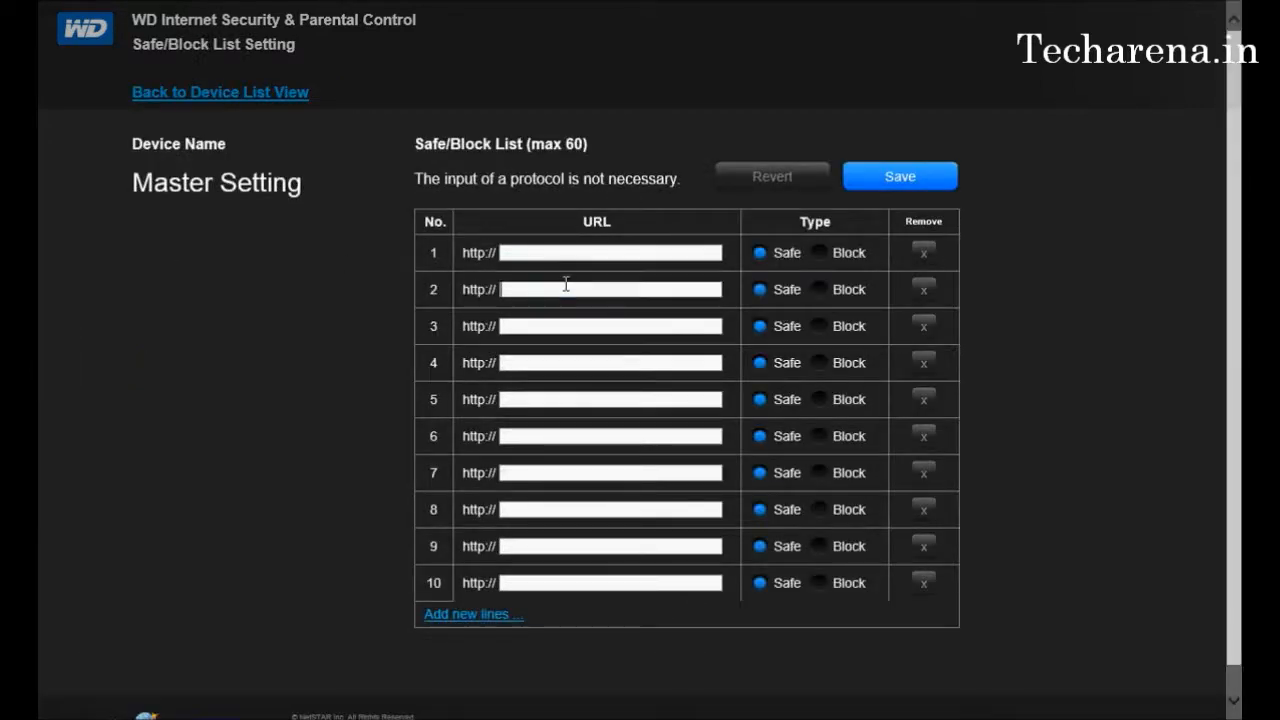
mouse_move(820, 265)
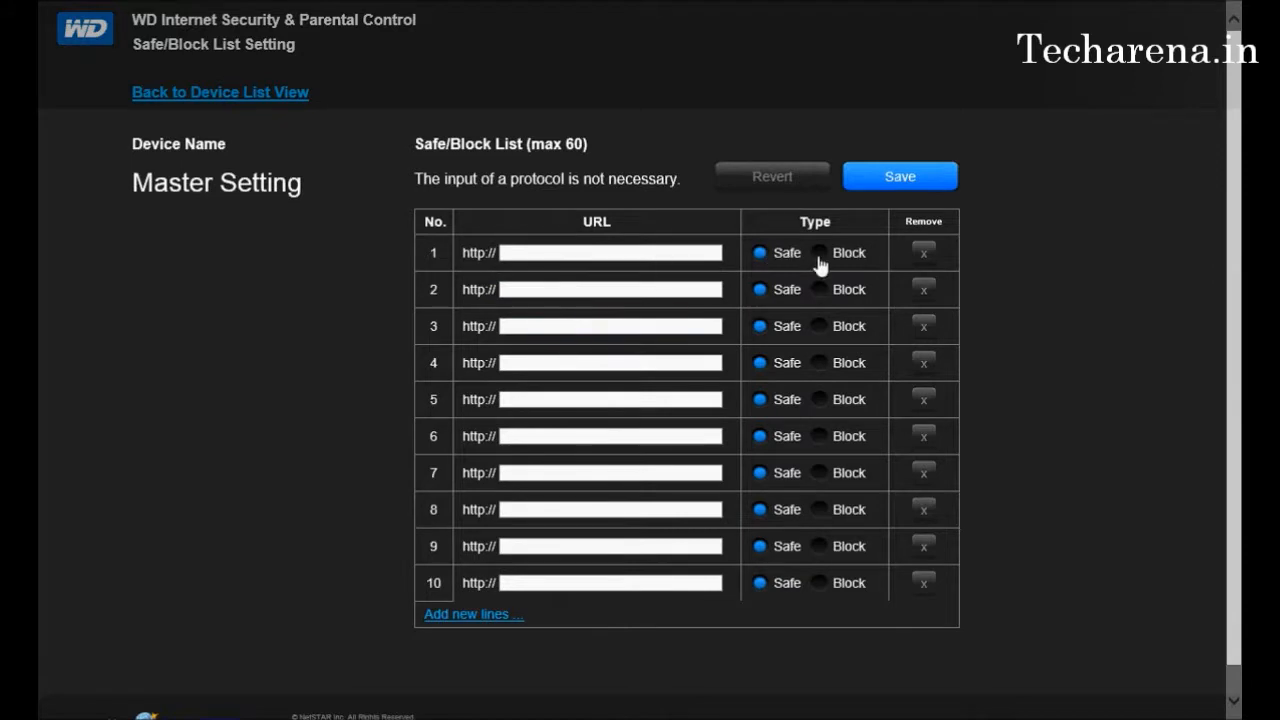
mouse_move(765, 263)
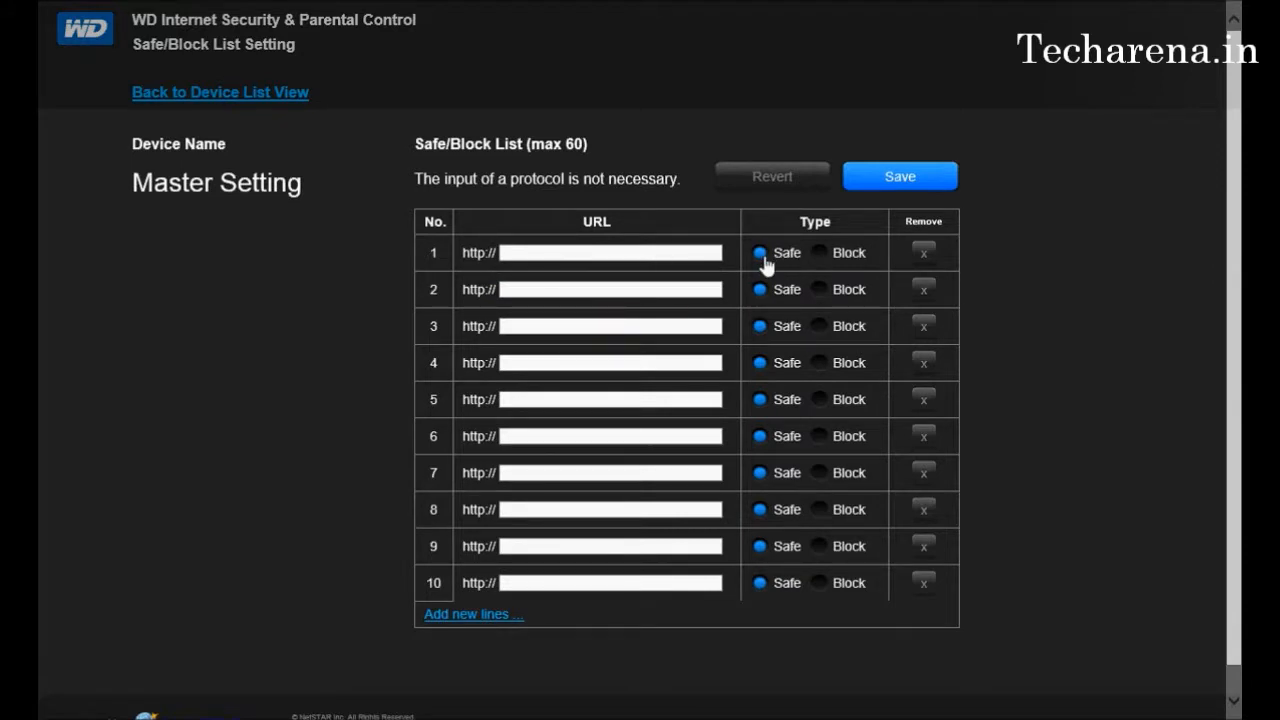
Toggle list entry 1 to Block and back to Safe, then return to Device List View
click(820, 252)
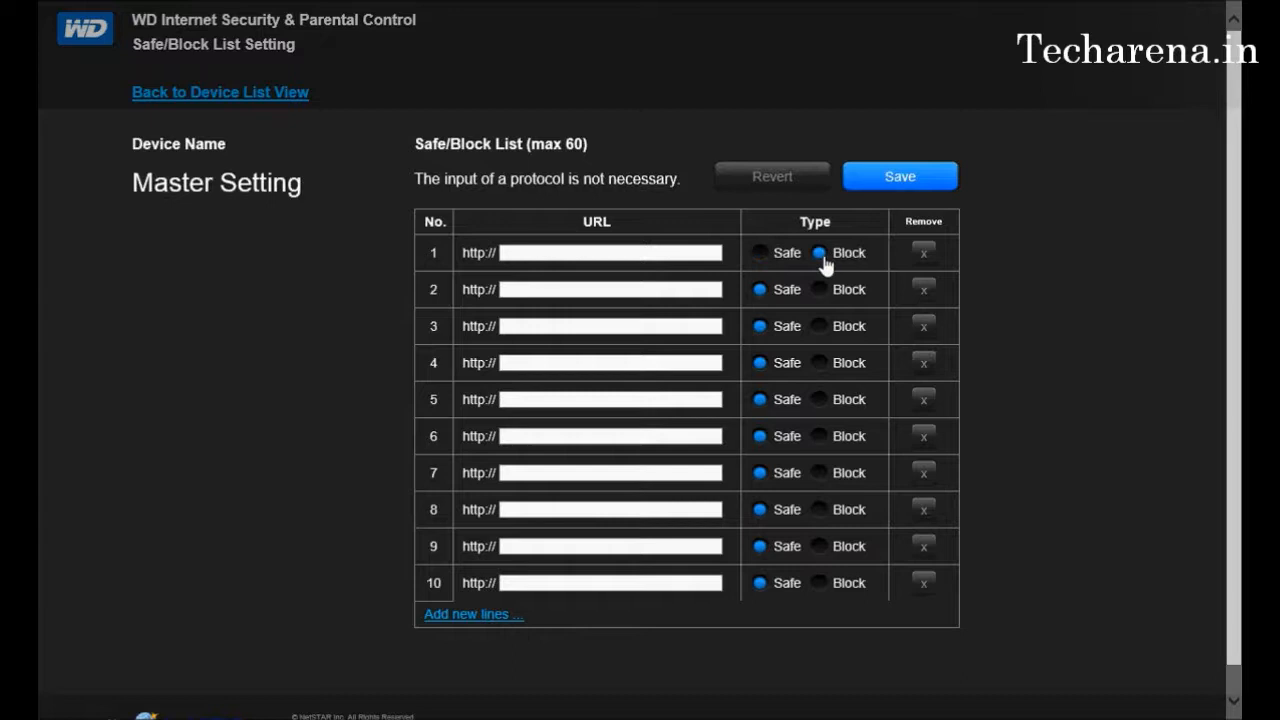
click(760, 252)
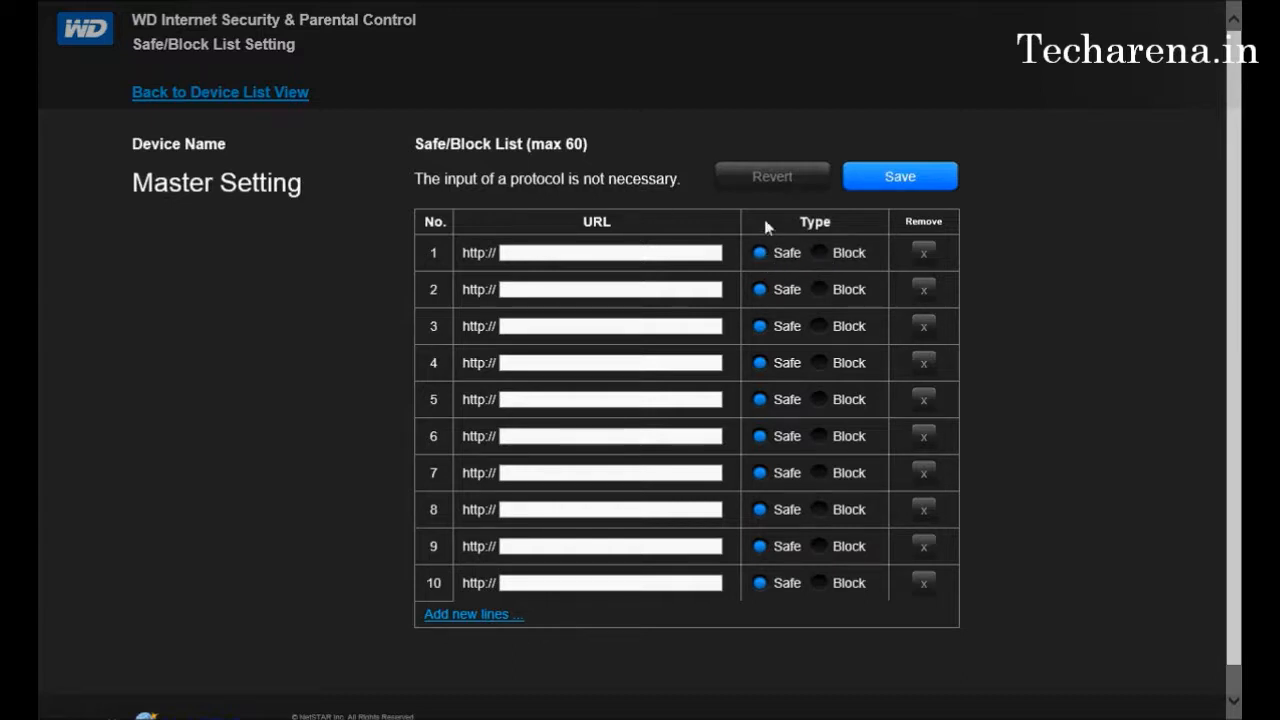
mouse_move(578, 562)
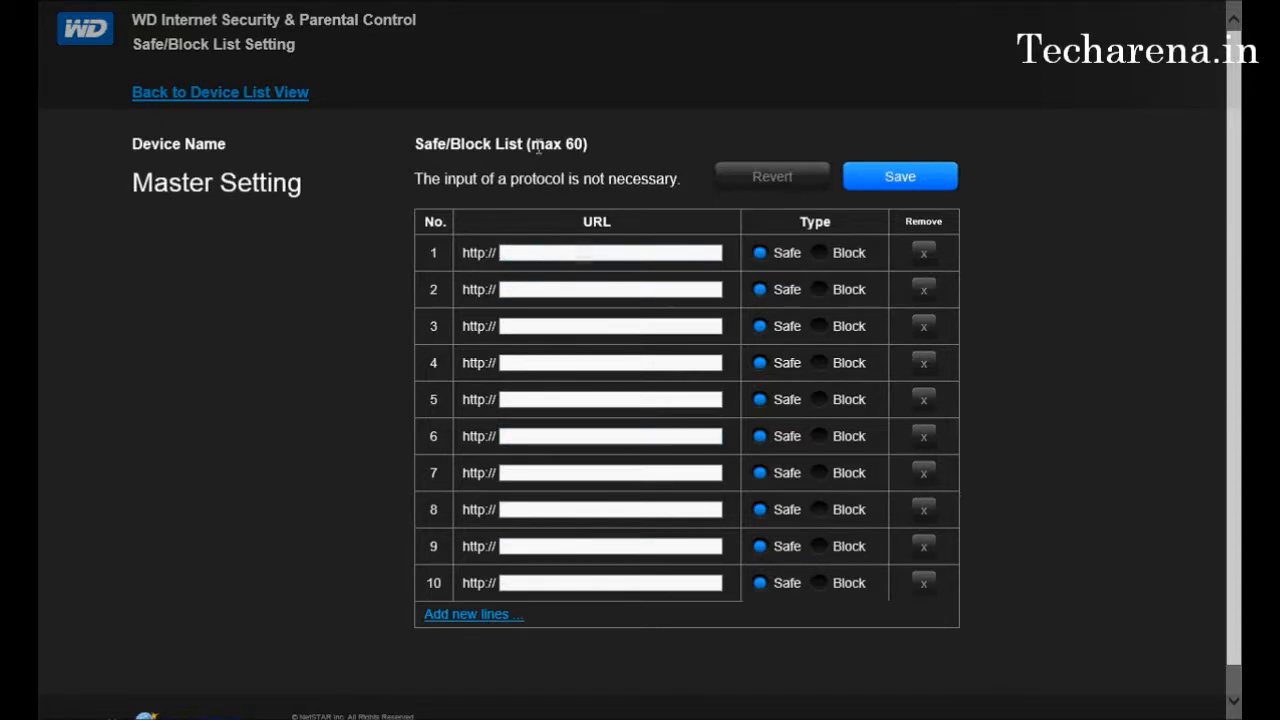
double_click(556, 144)
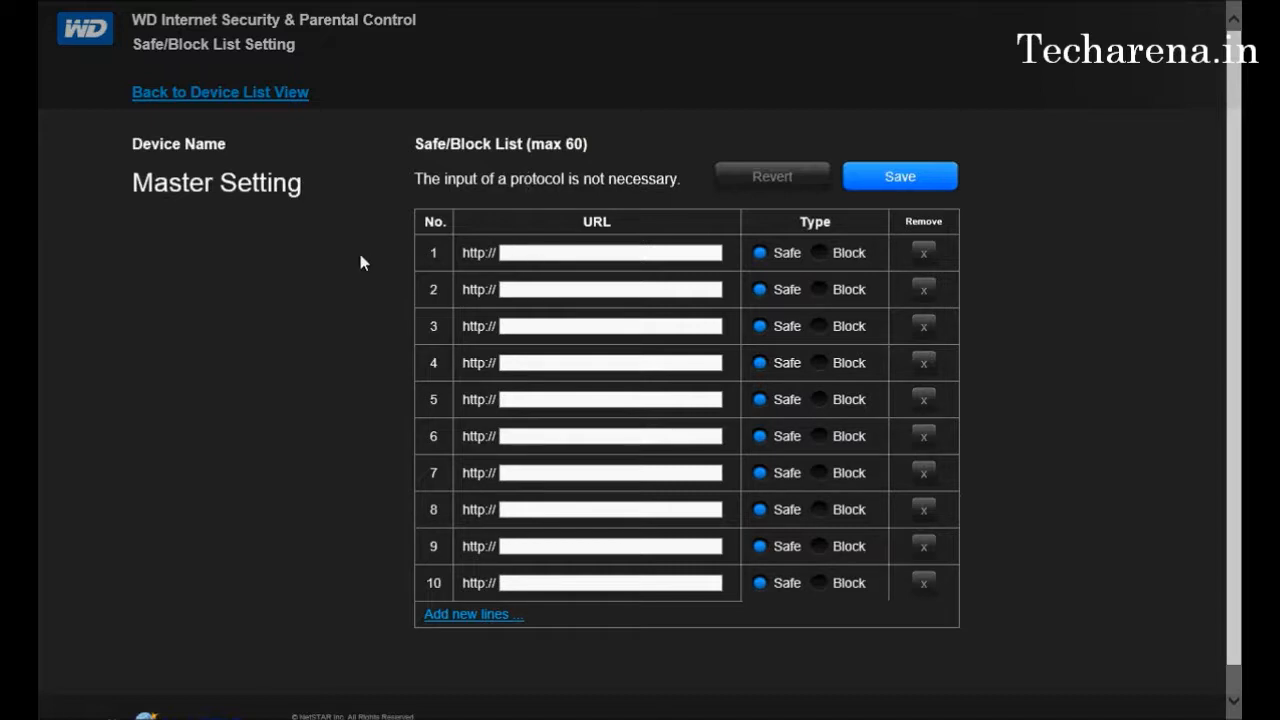
mouse_move(608, 322)
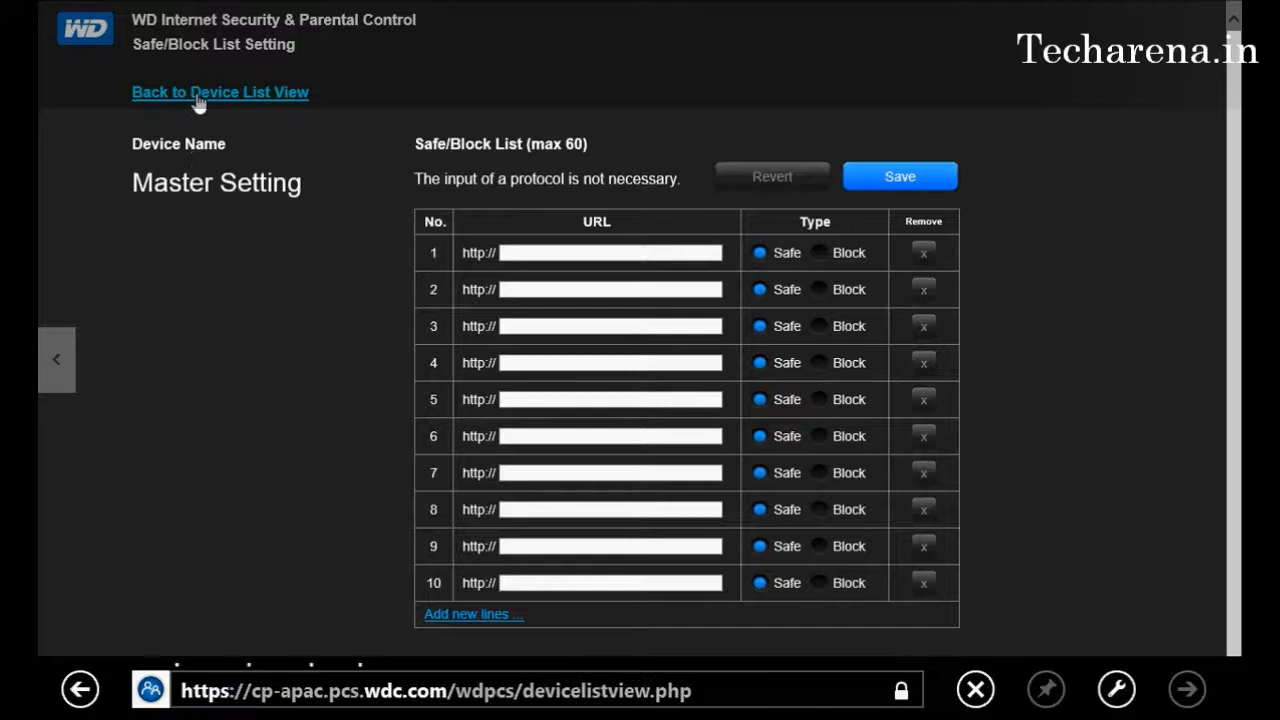
click(219, 91)
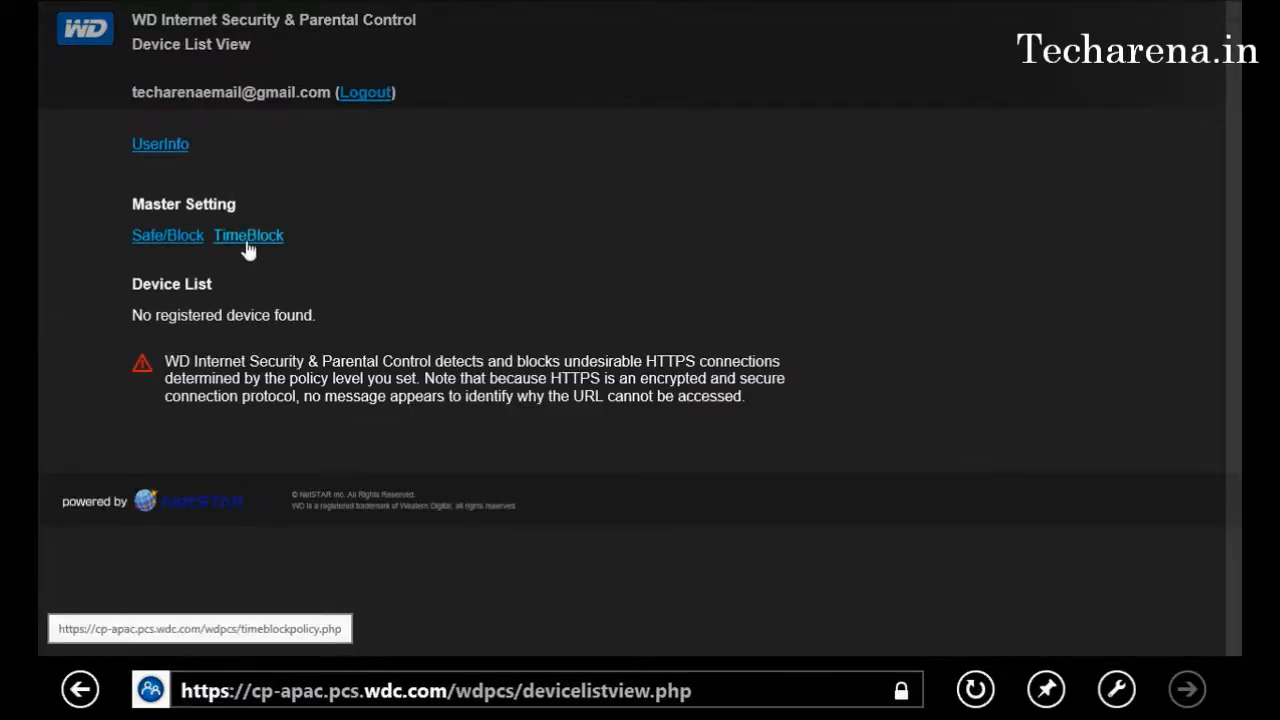
Open the master Time Block policy and set the From hour to 1 AM
click(247, 235)
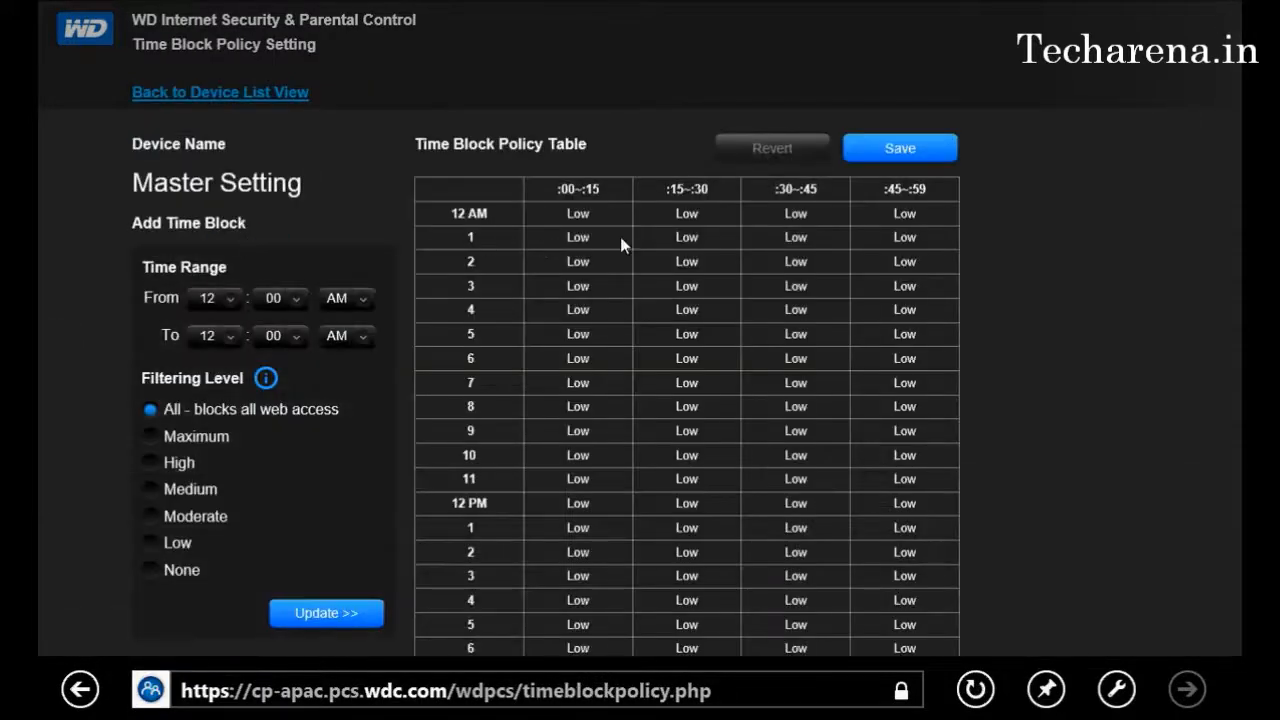
mouse_move(248, 247)
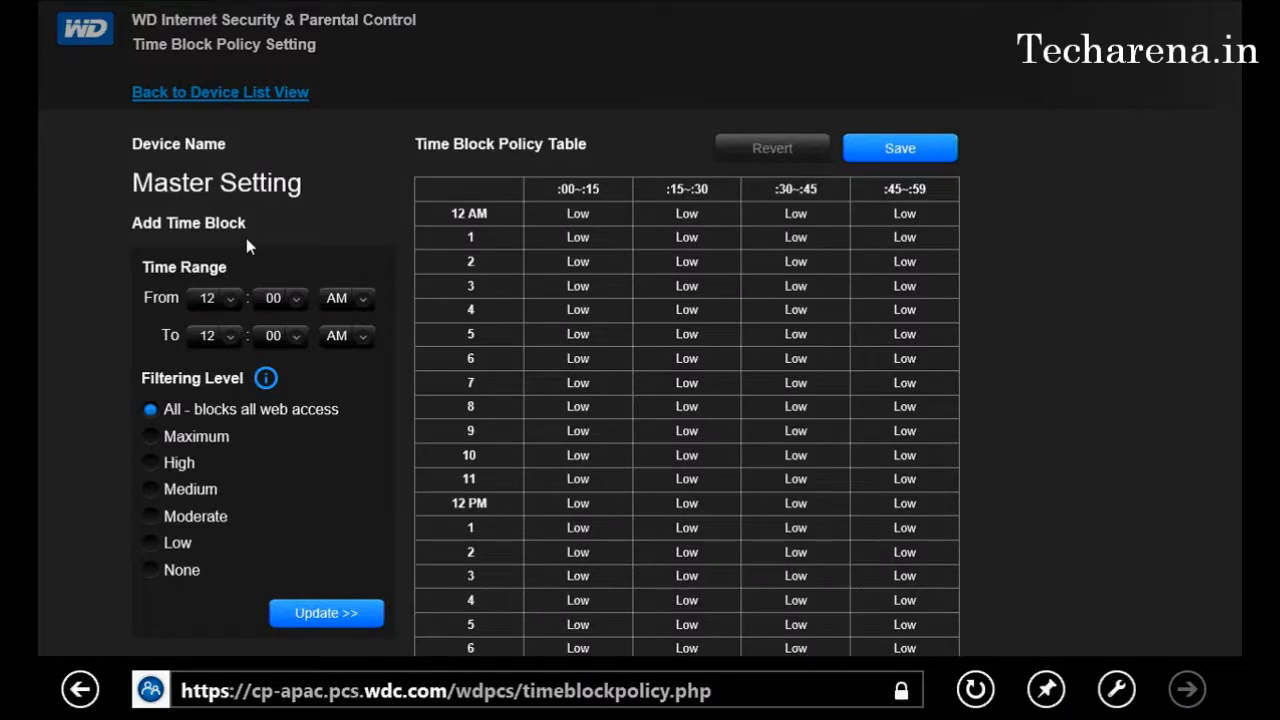
scroll(down, 3)
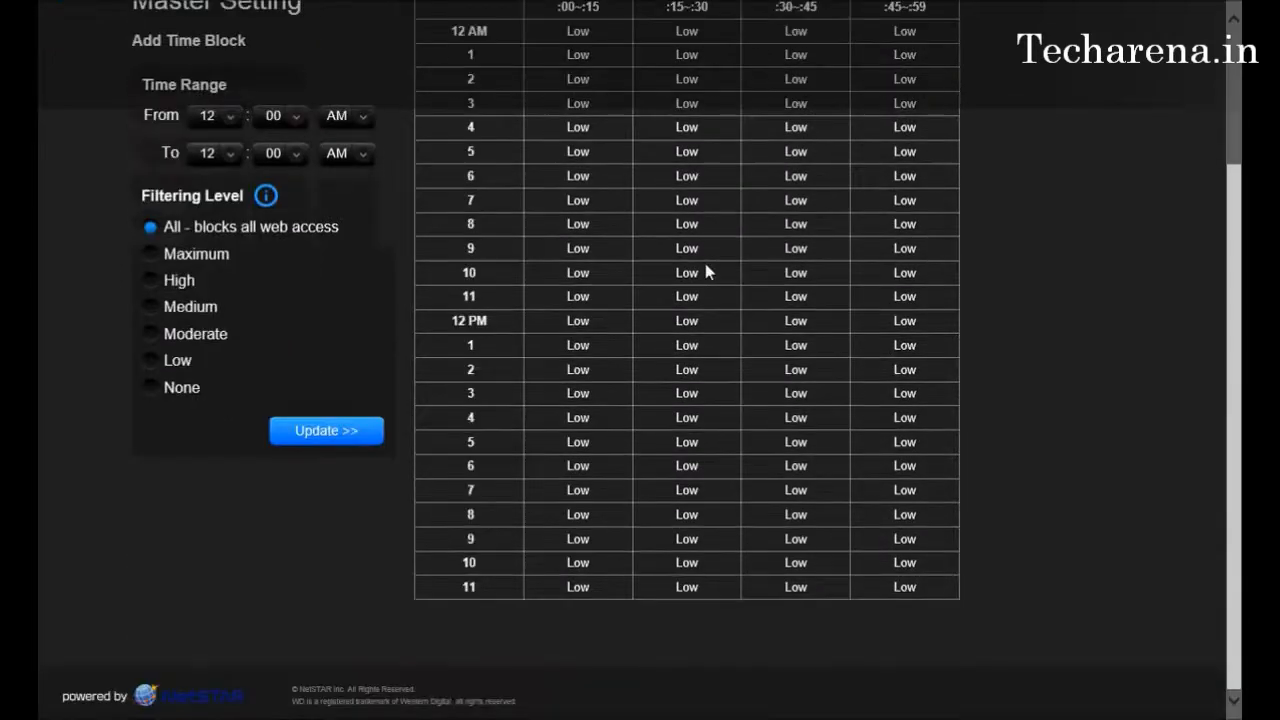
scroll(up, 3)
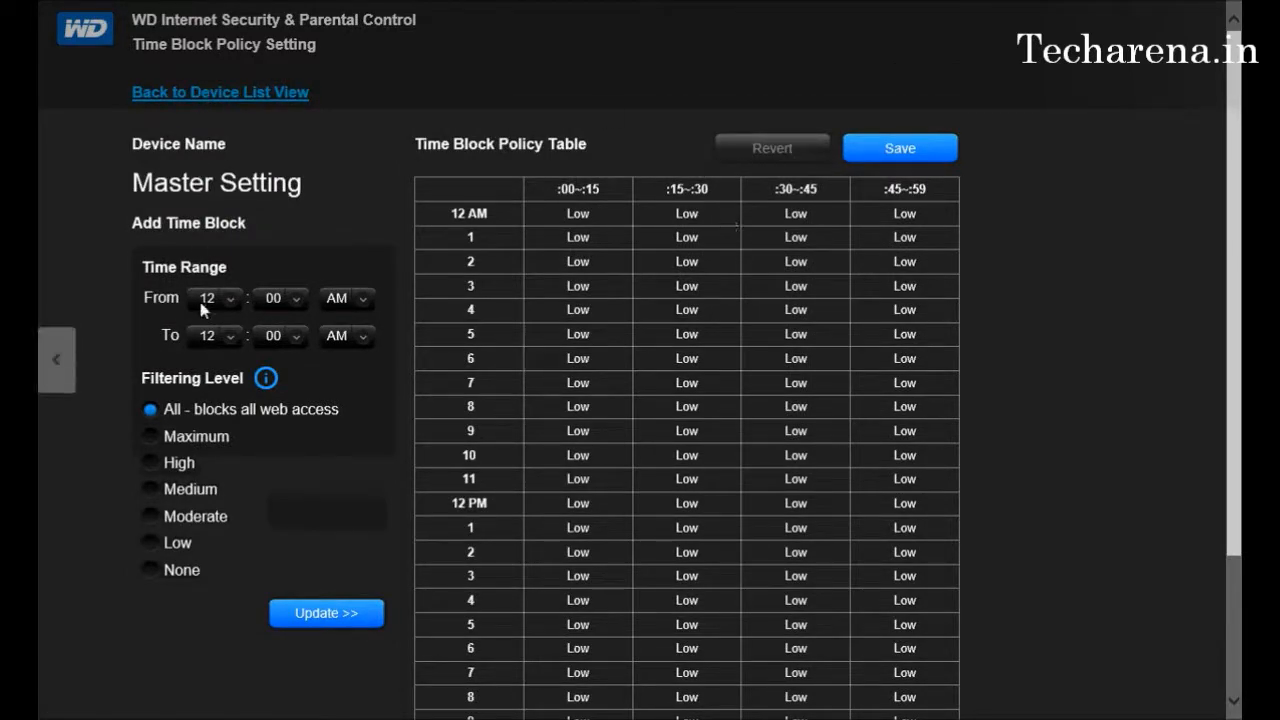
click(229, 298)
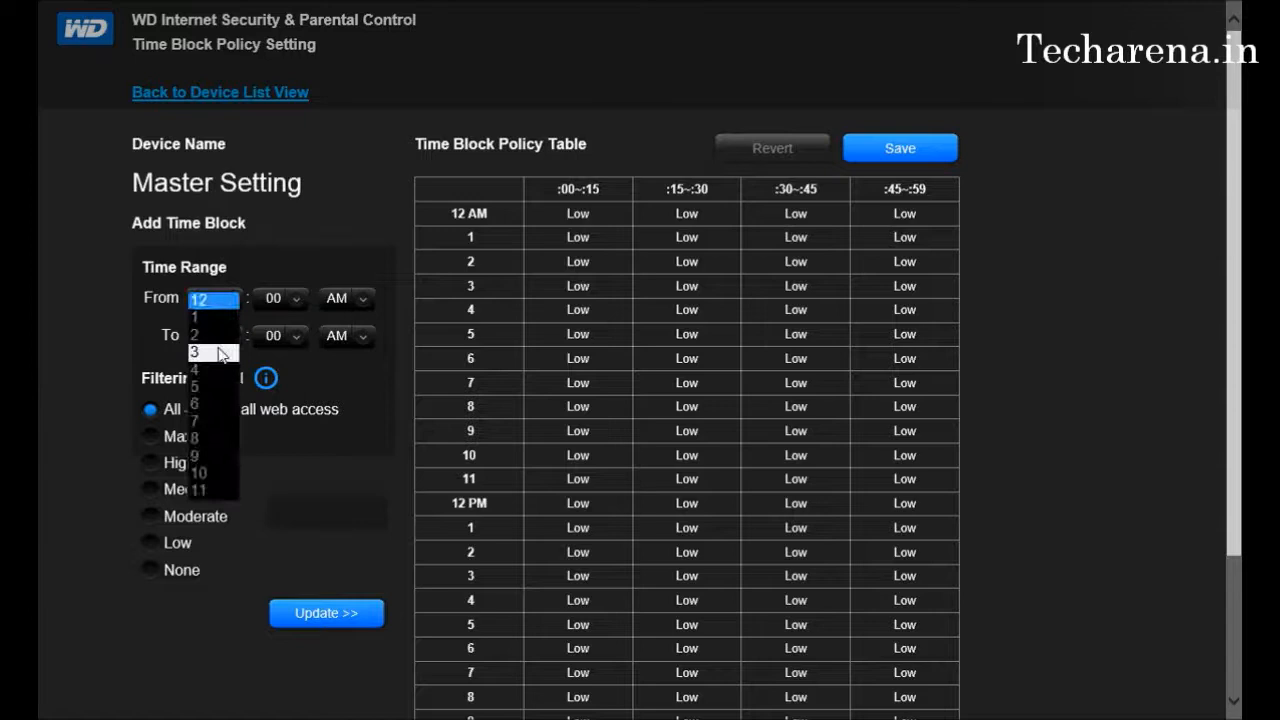
click(194, 316)
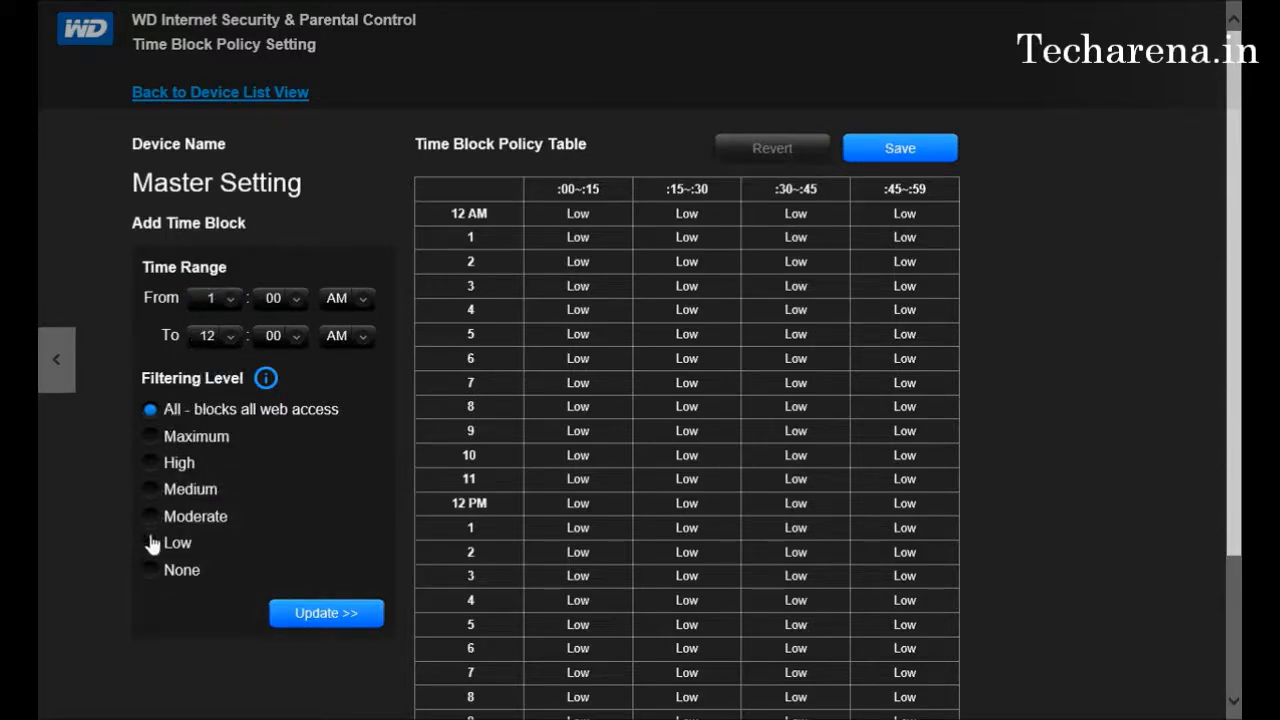
mouse_move(473, 176)
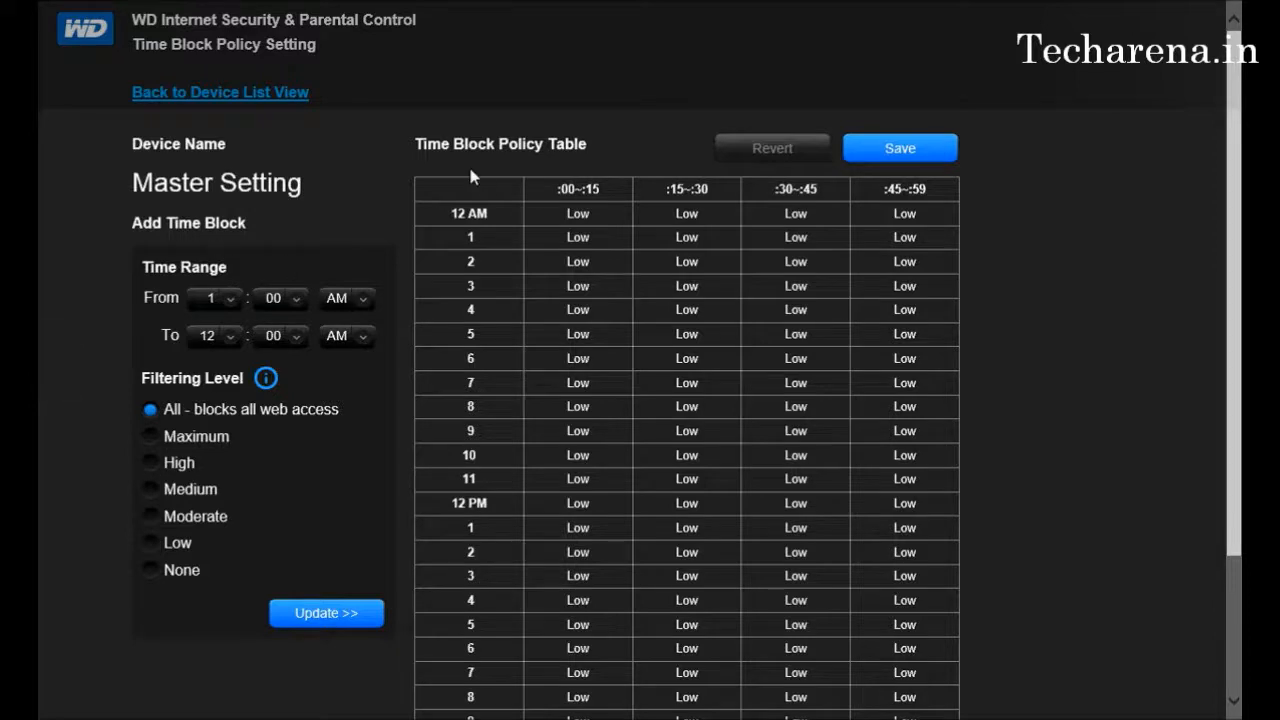
scroll(down, 3)
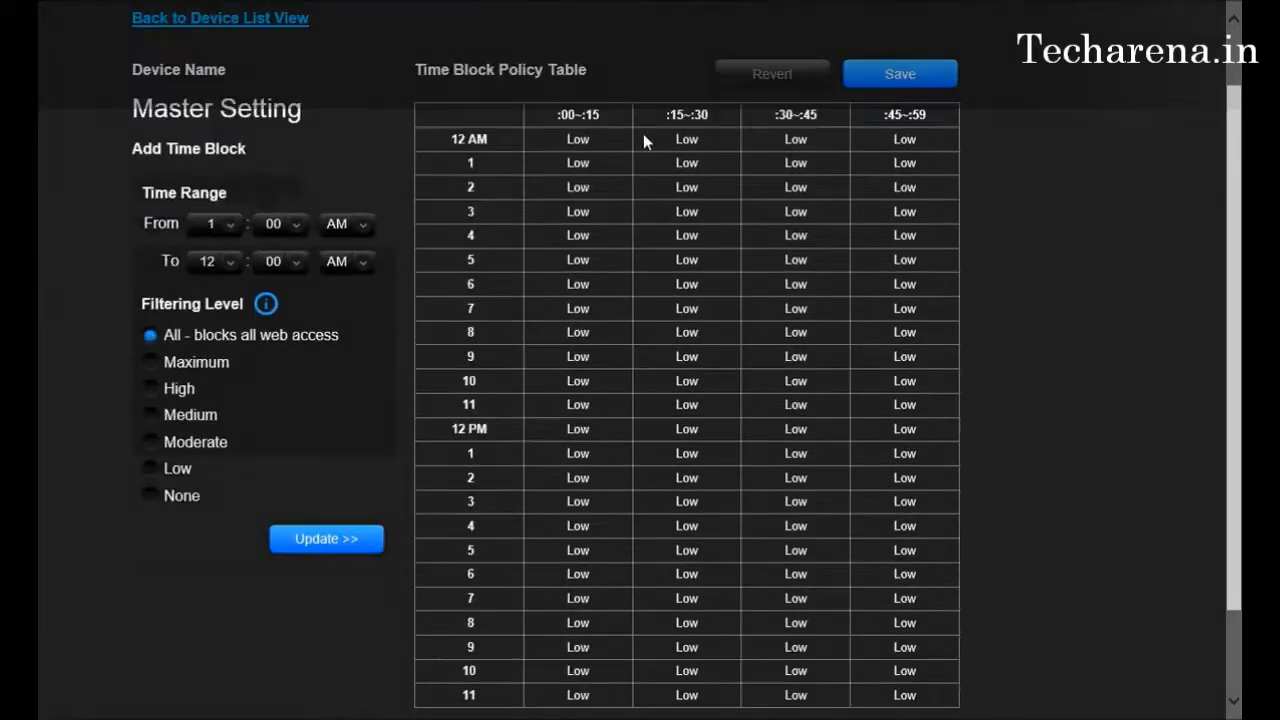
mouse_move(815, 262)
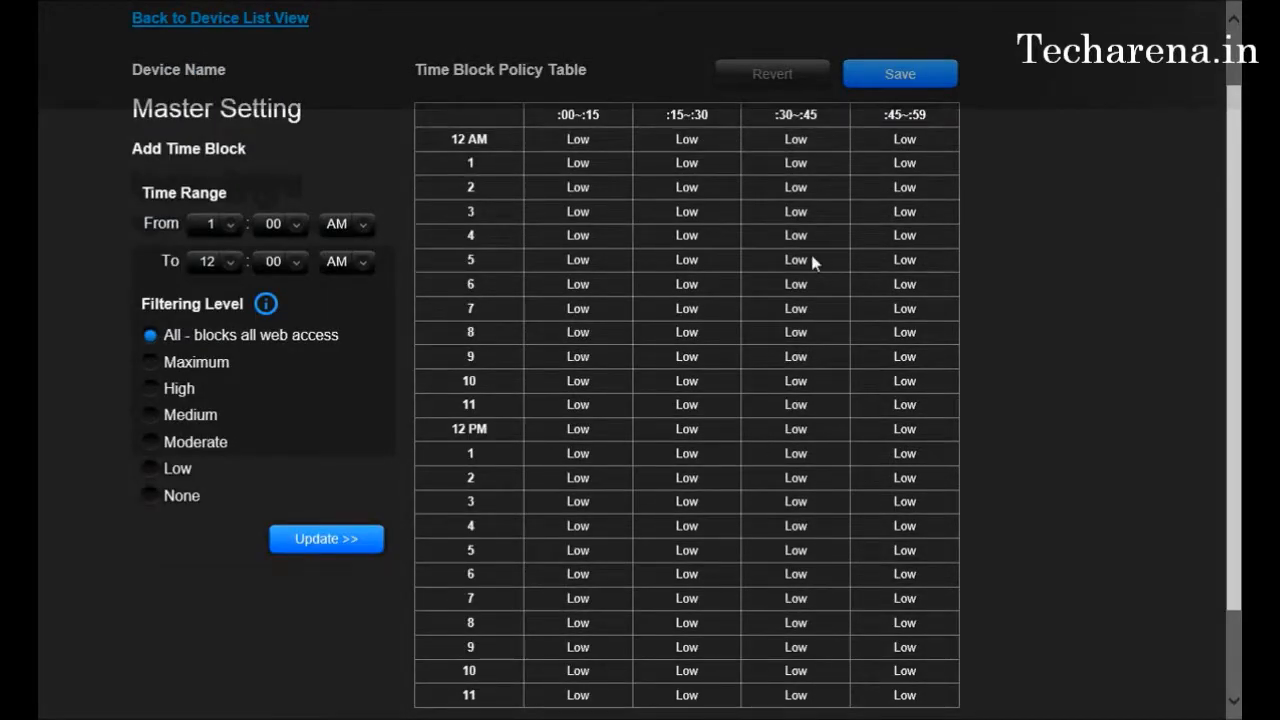
click(219, 18)
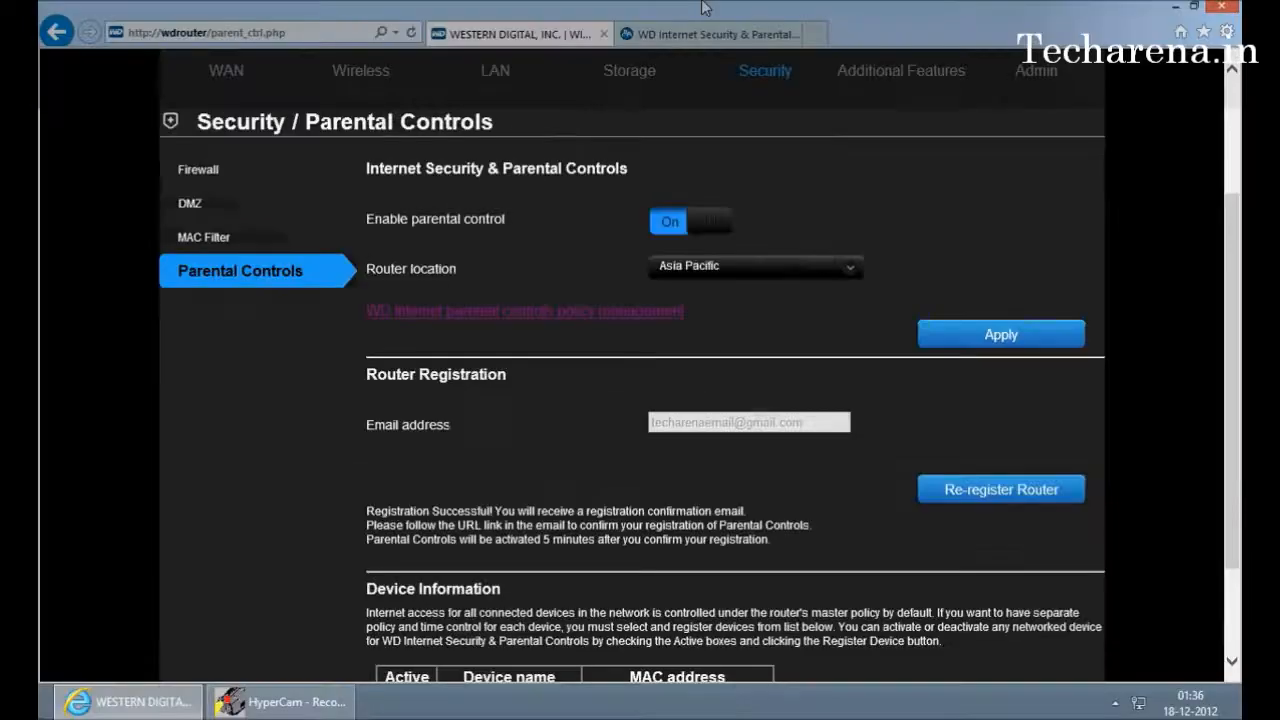
mouse_move(882, 383)
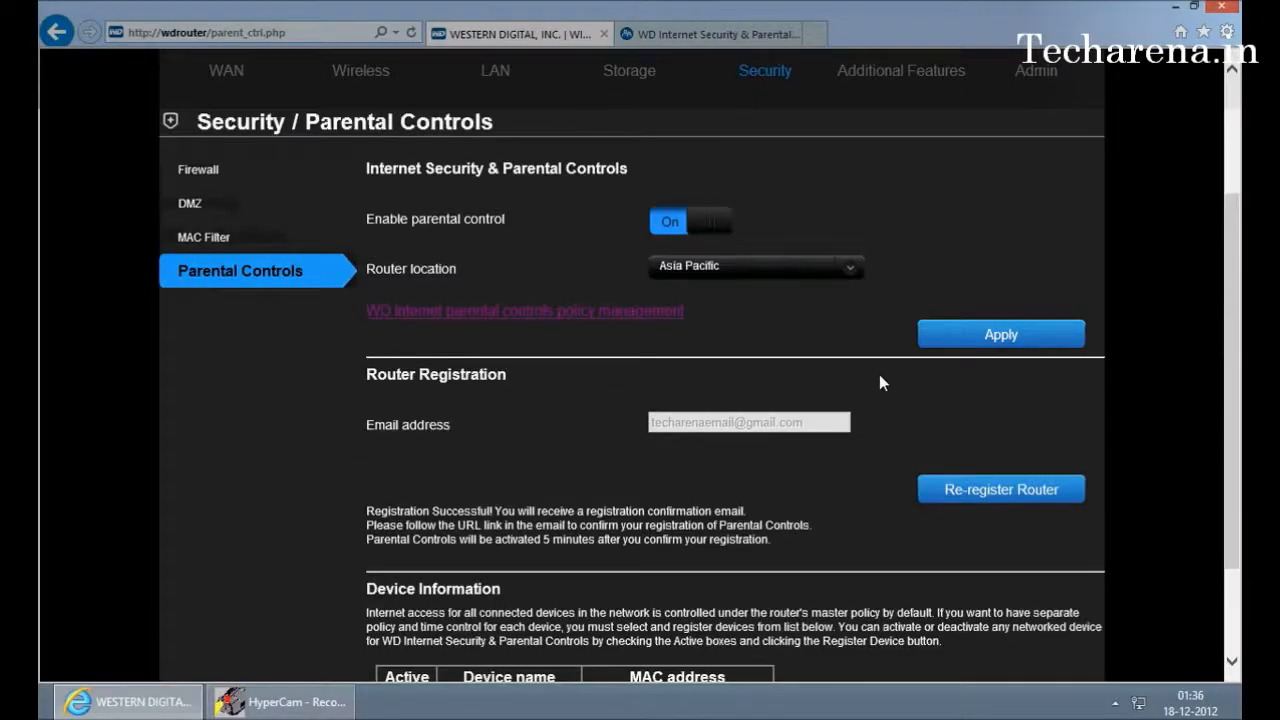